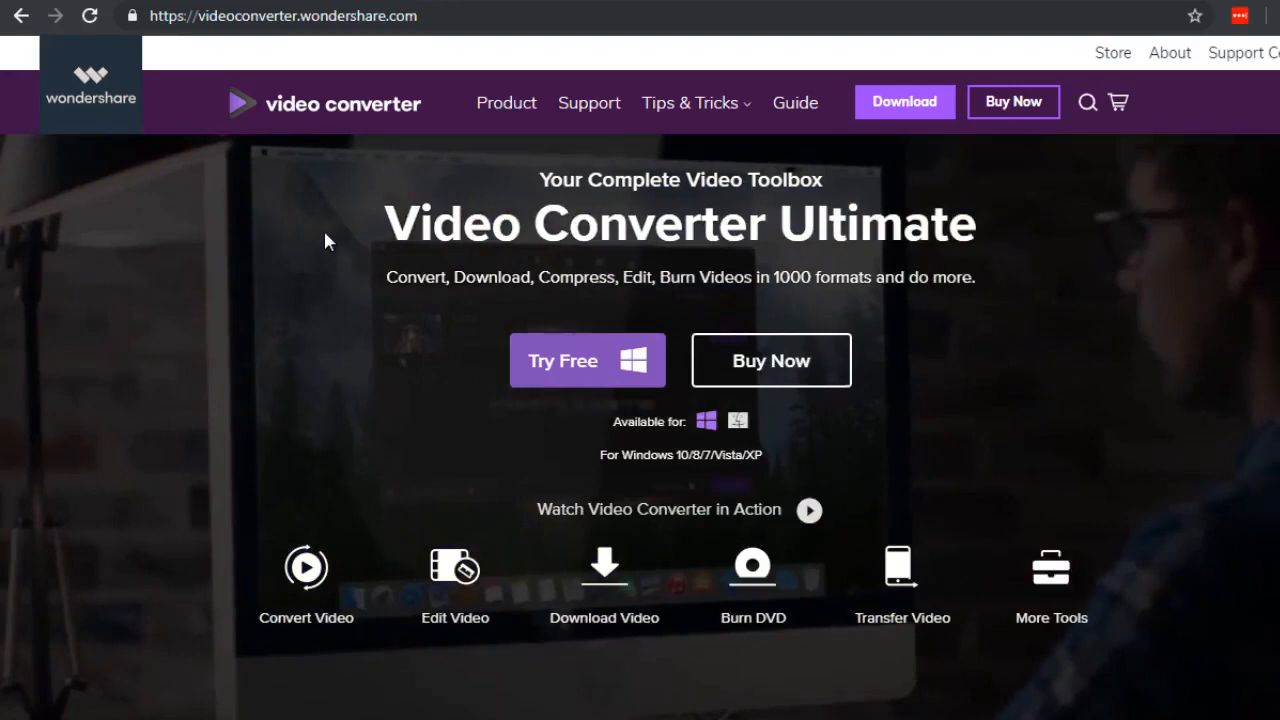
{"action": "mouse_move", "coordinate": [276, 232]}
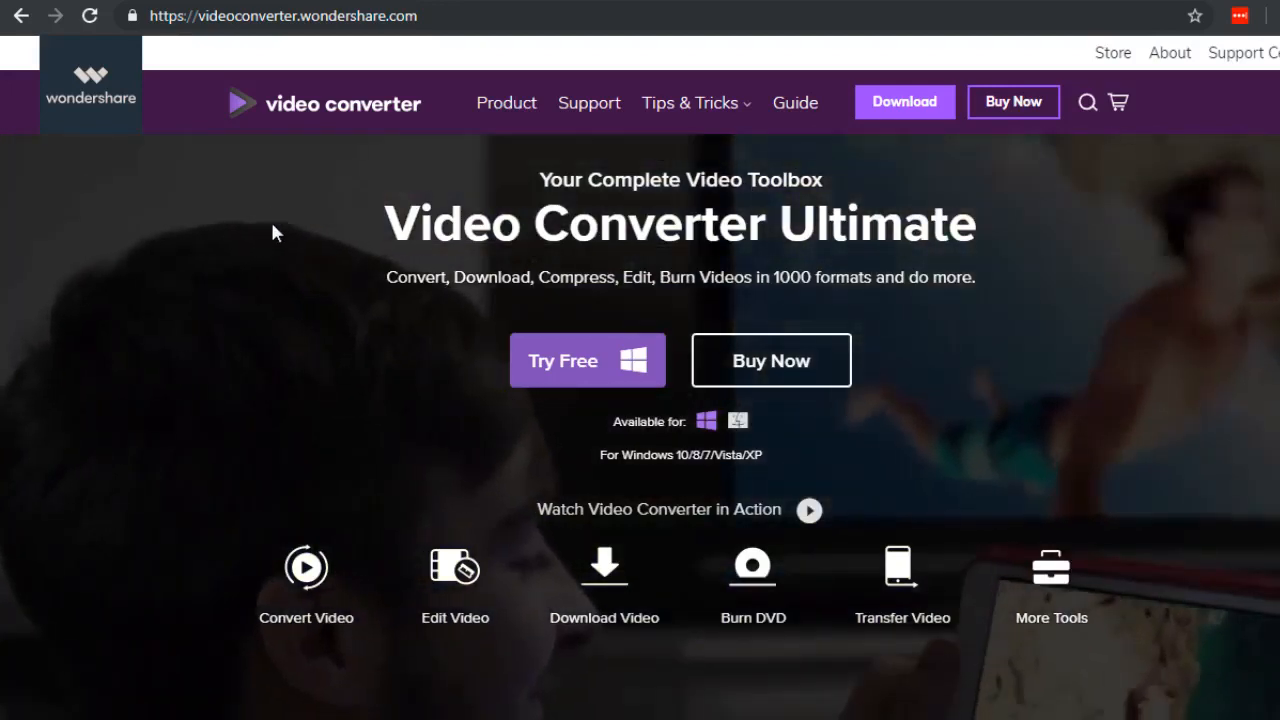
- Bring up the page context menu on an empty area of the testimonial section
{"action": "right_click", "coordinate": [276, 232]}
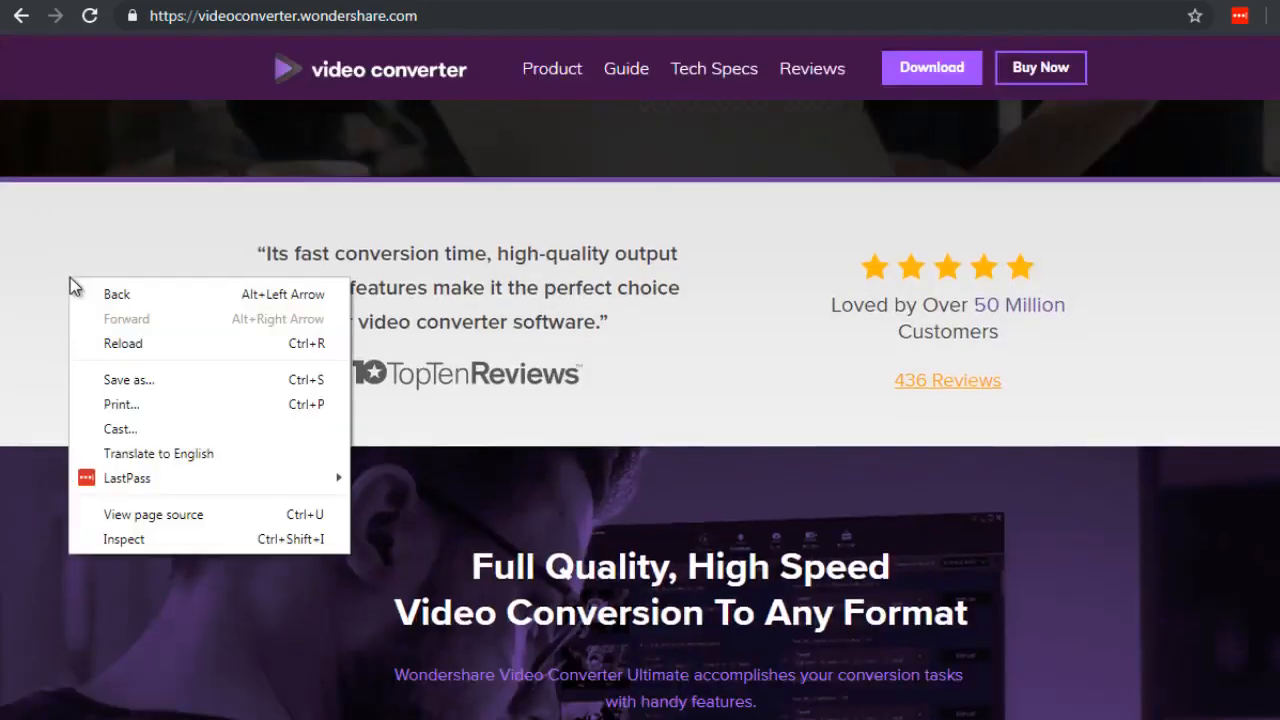
- Choose 'View page source' and review the HTML head and meta tags in the new tab
{"action": "left_click", "coordinate": [152, 514]}
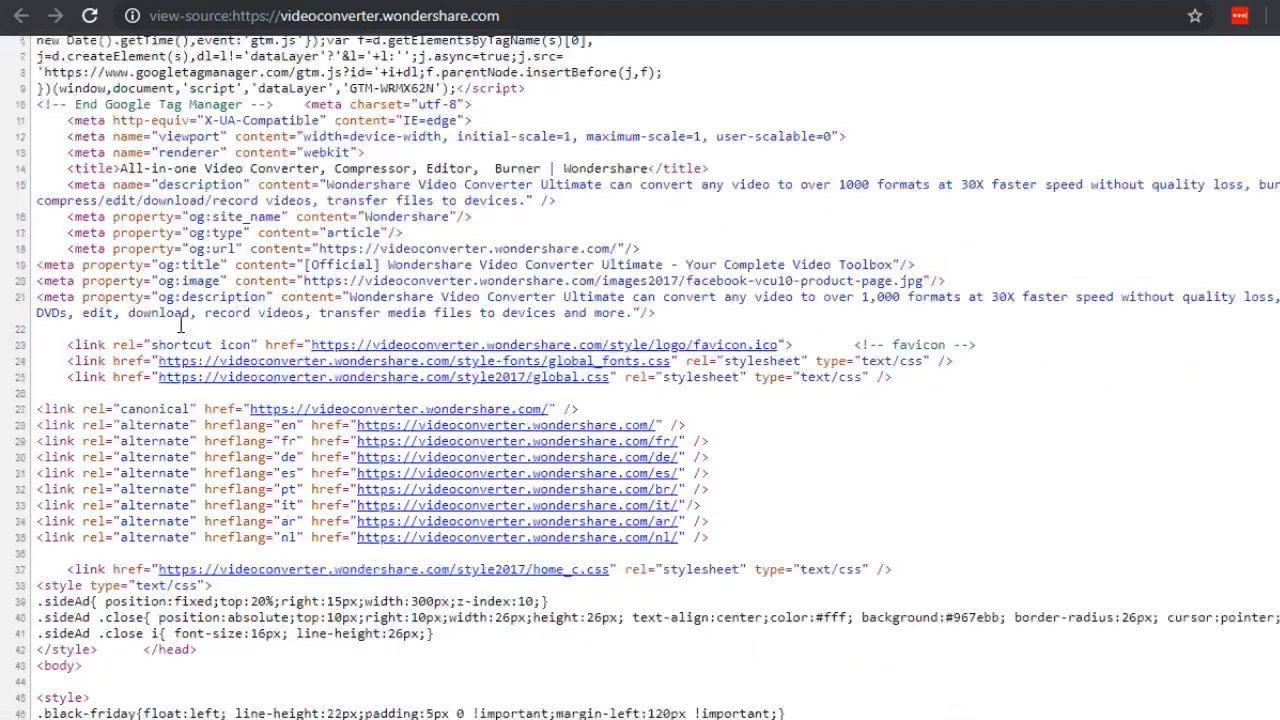
{"action": "scroll", "scroll_direction": "down", "scroll_amount": 3}
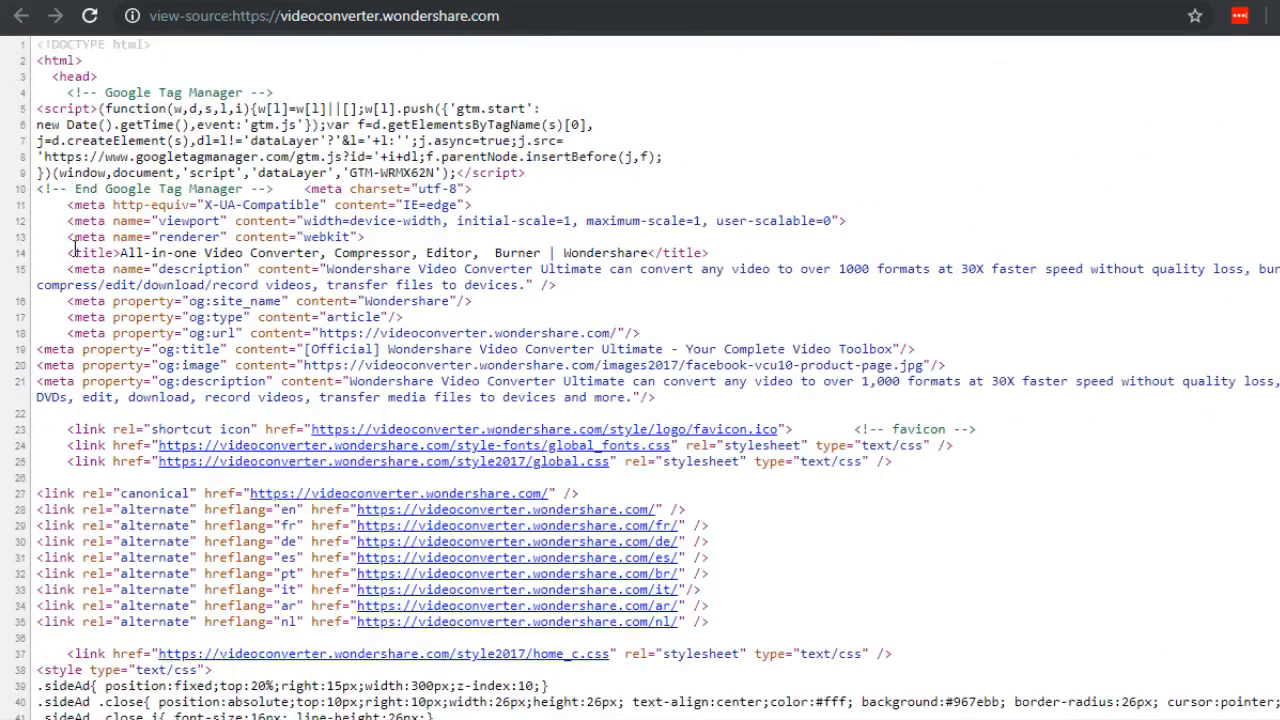
{"action": "mouse_move", "coordinate": [184, 220]}
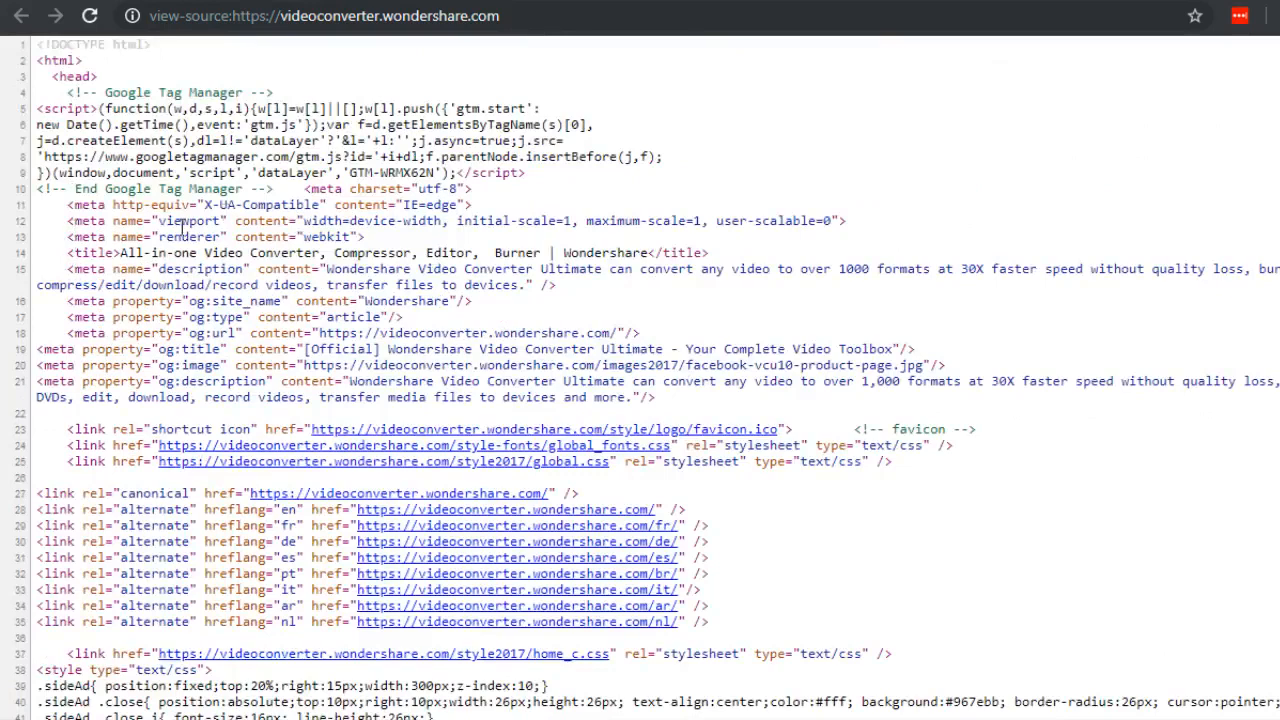
{"action": "mouse_move", "coordinate": [156, 280]}
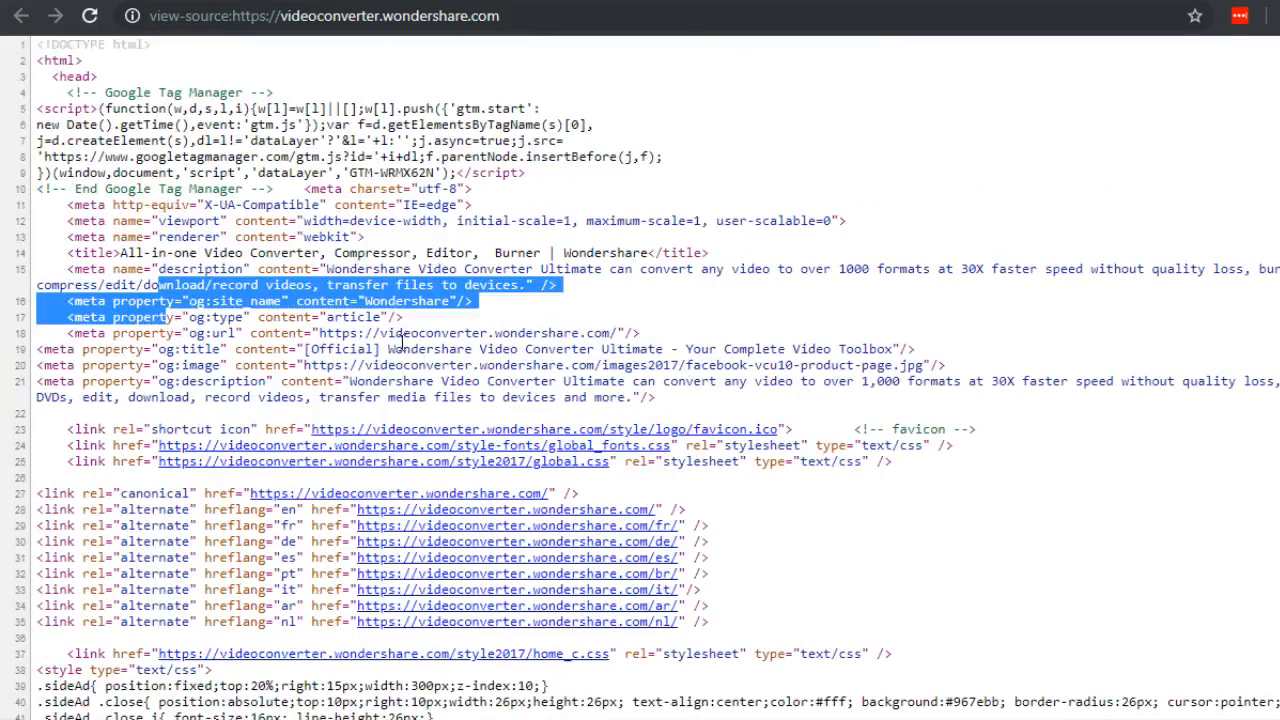
{"action": "mouse_move", "coordinate": [732, 144]}
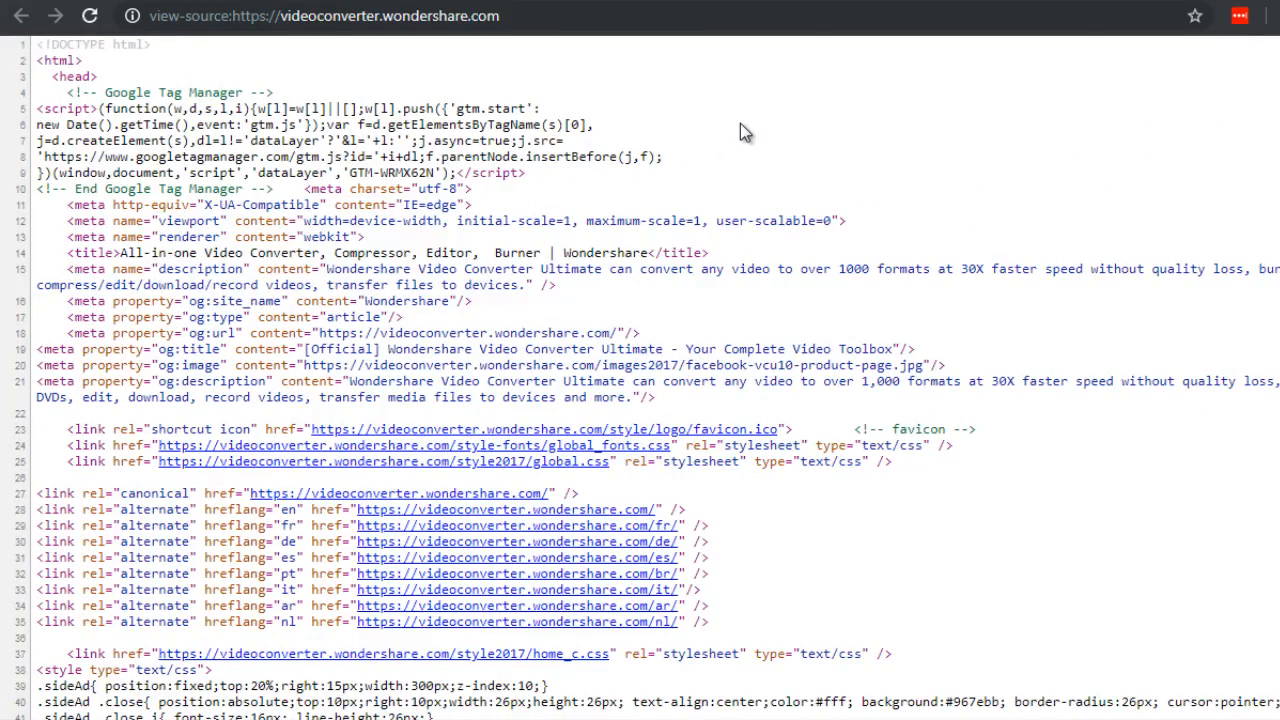
{"action": "mouse_move", "coordinate": [732, 138]}
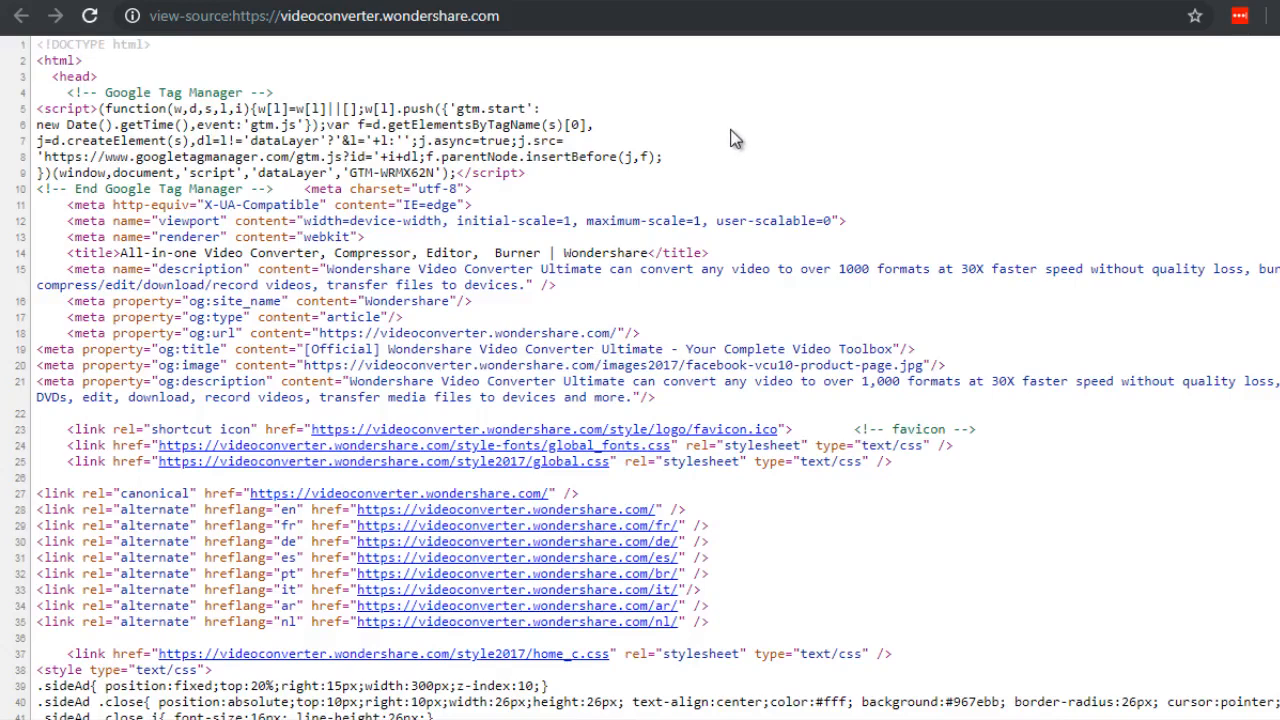
{"action": "mouse_move", "coordinate": [662, 56]}
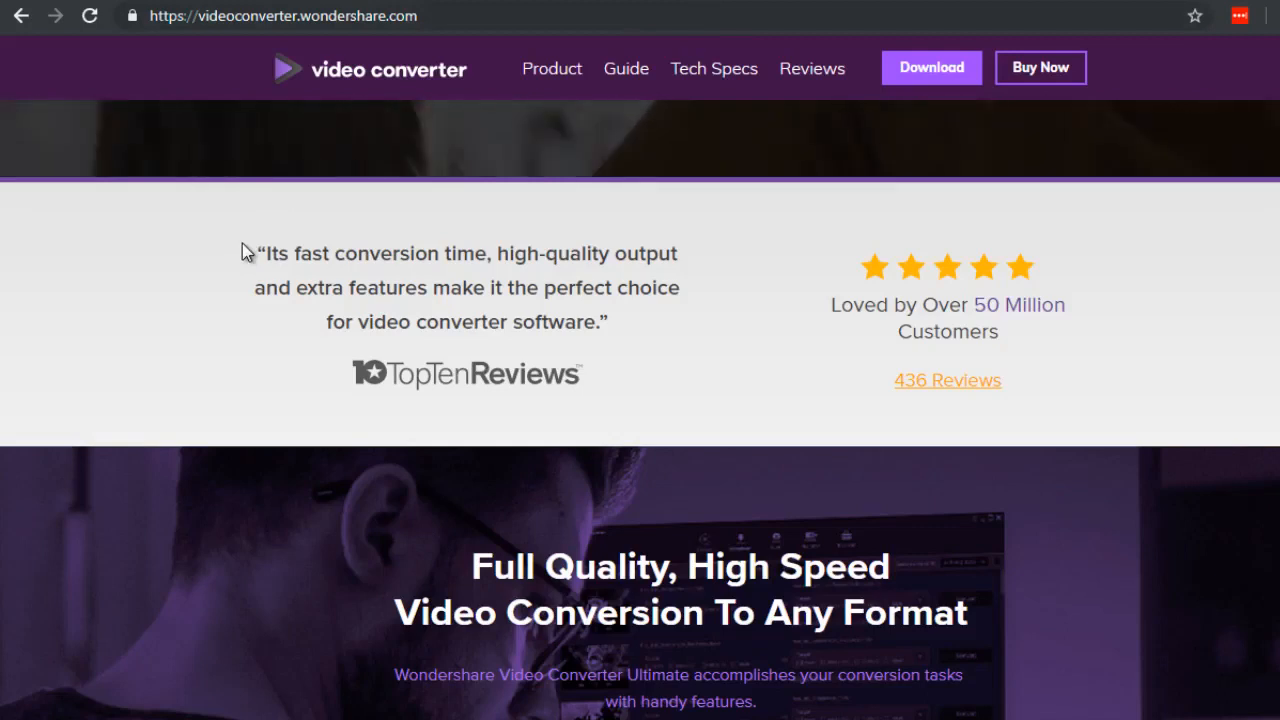
{"action": "mouse_move", "coordinate": [286, 308]}
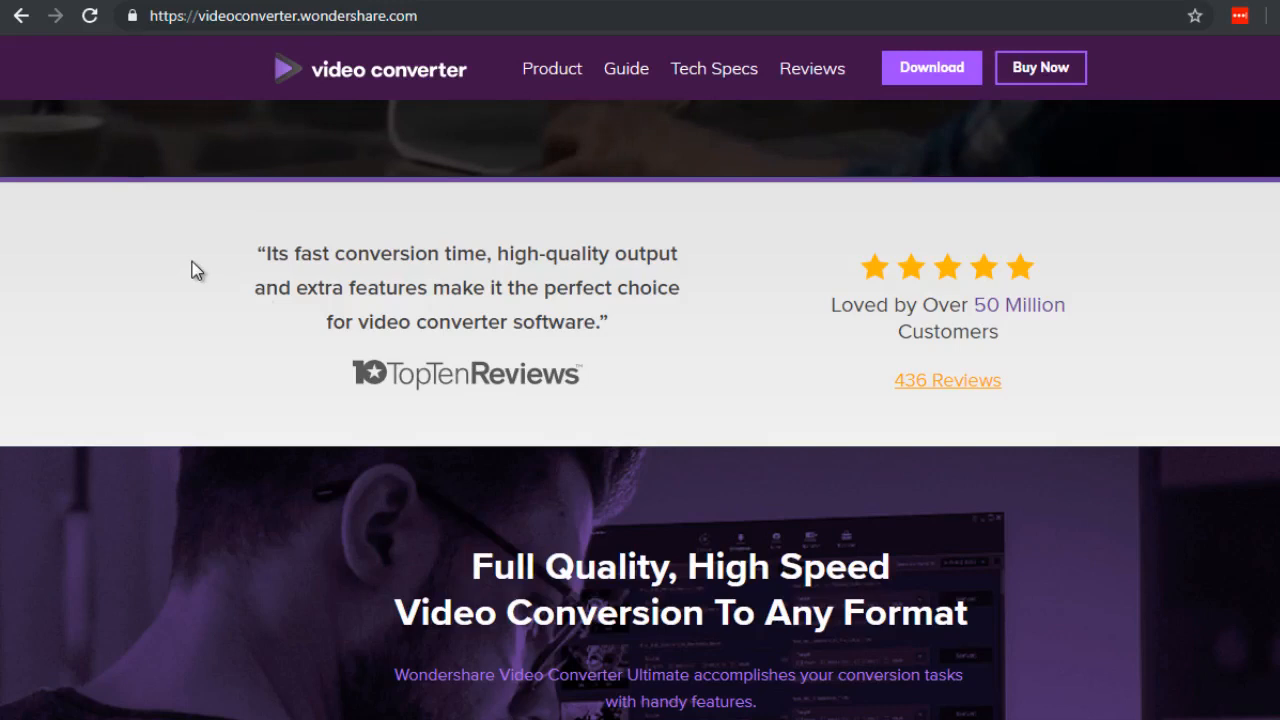
{"action": "mouse_move", "coordinate": [228, 272]}
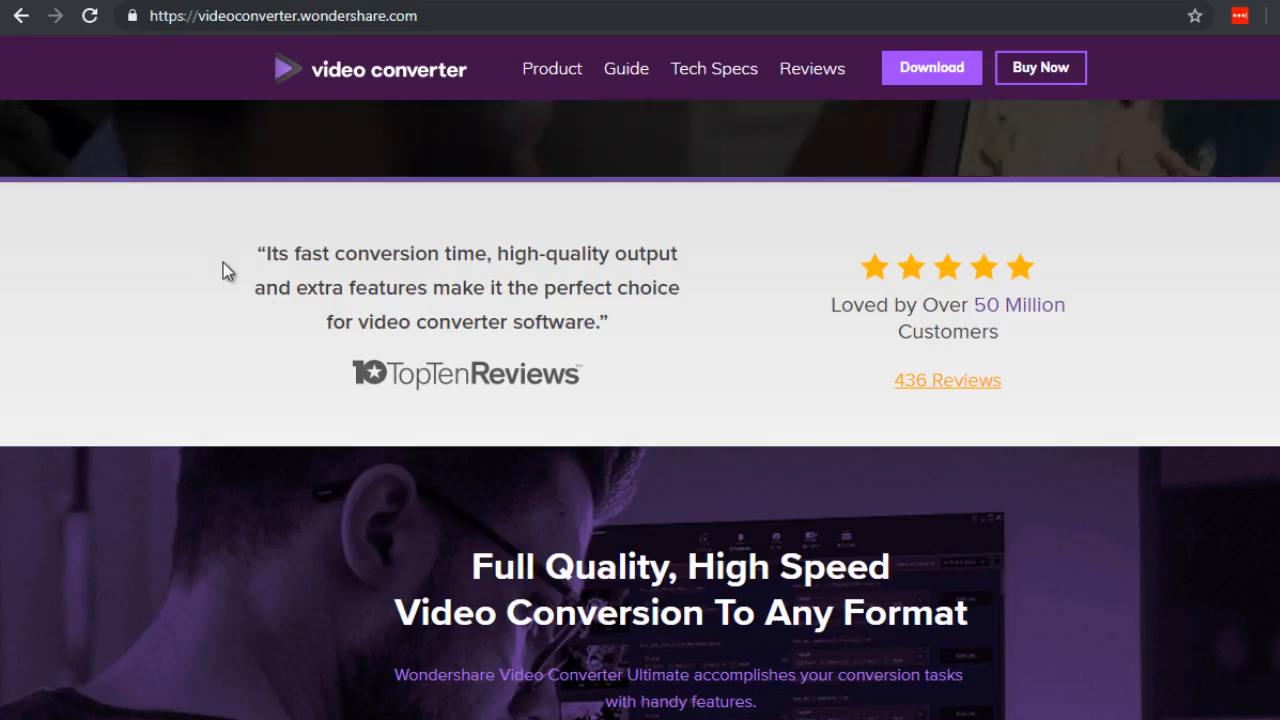
{"action": "mouse_move", "coordinate": [304, 322]}
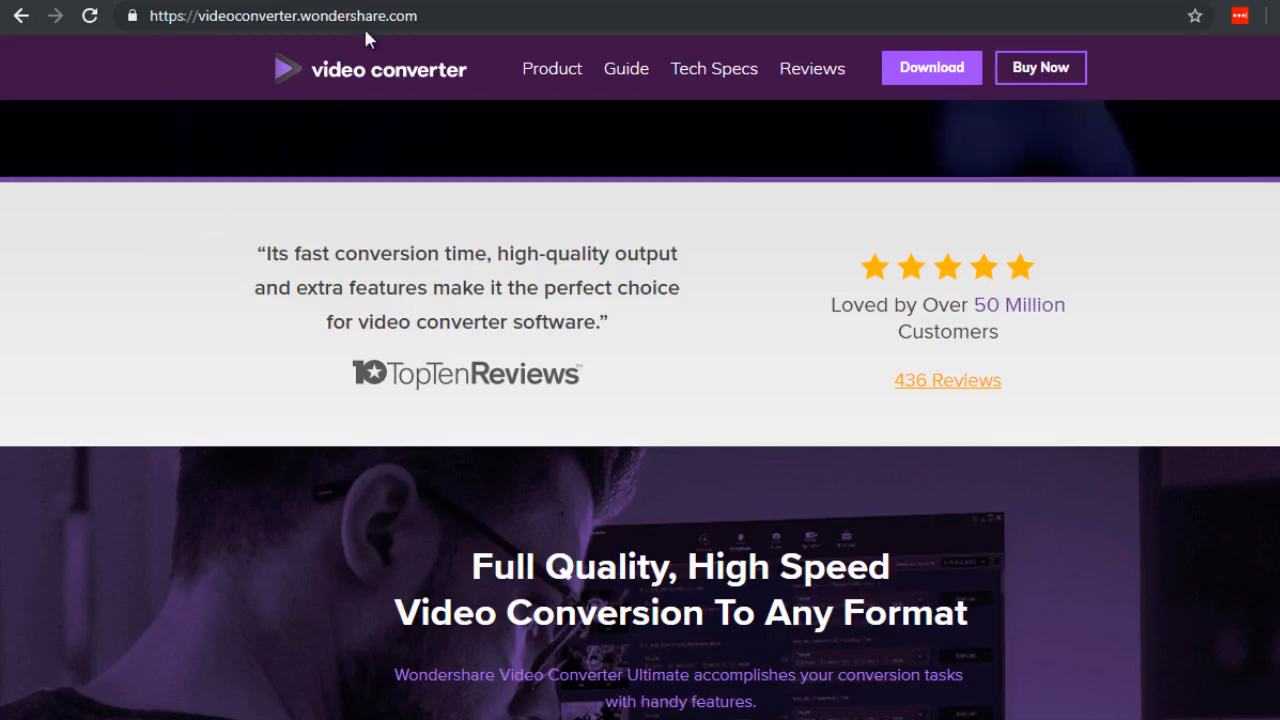
{"action": "mouse_move", "coordinate": [248, 40]}
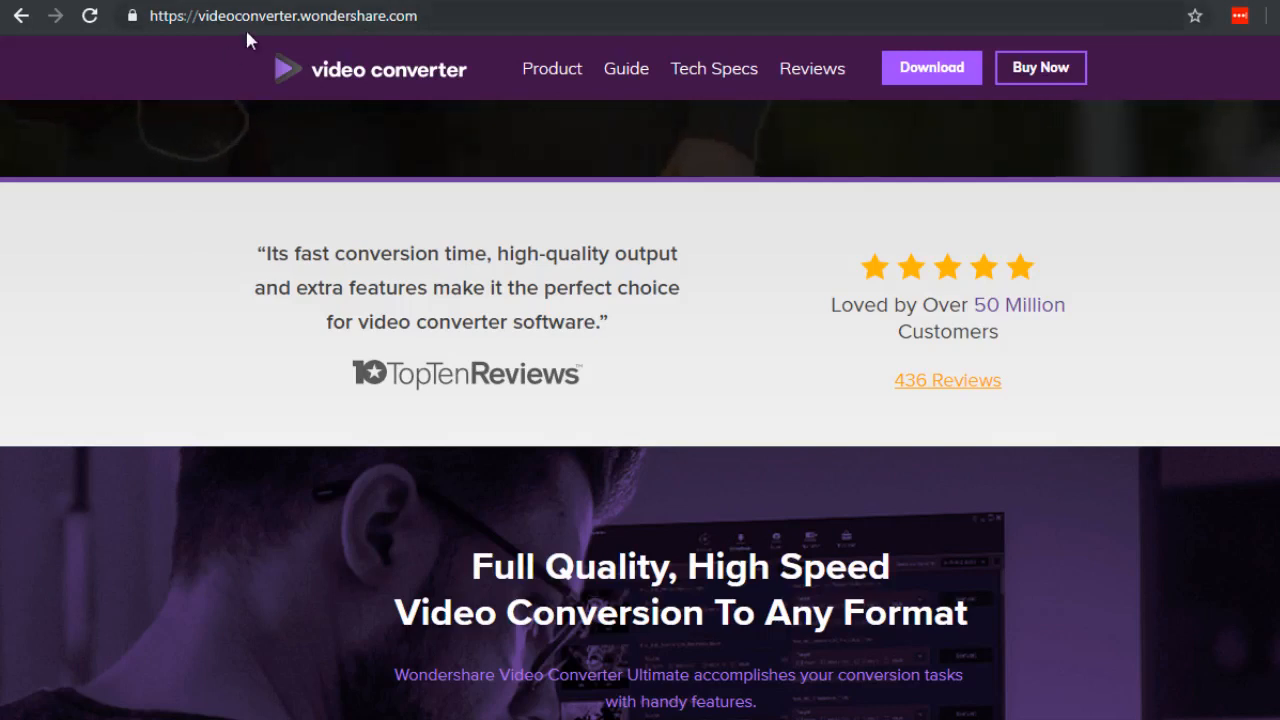
{"action": "mouse_move", "coordinate": [318, 68]}
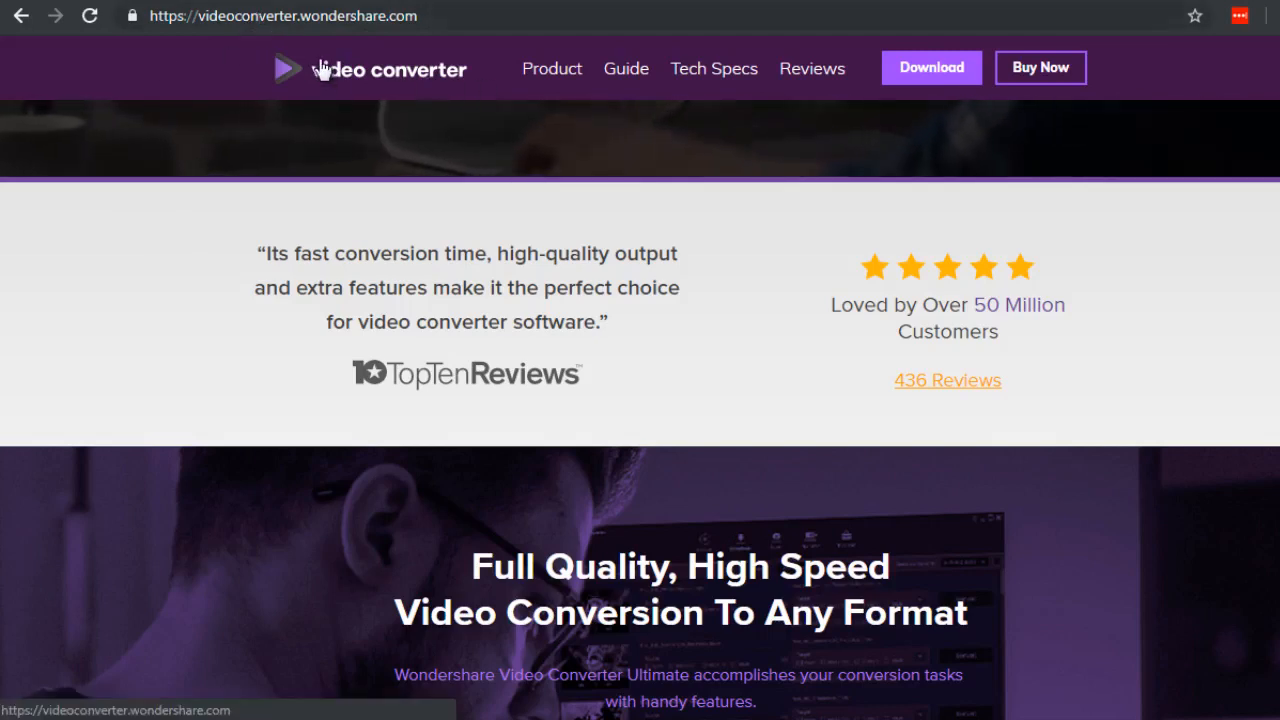
{"action": "mouse_move", "coordinate": [404, 44]}
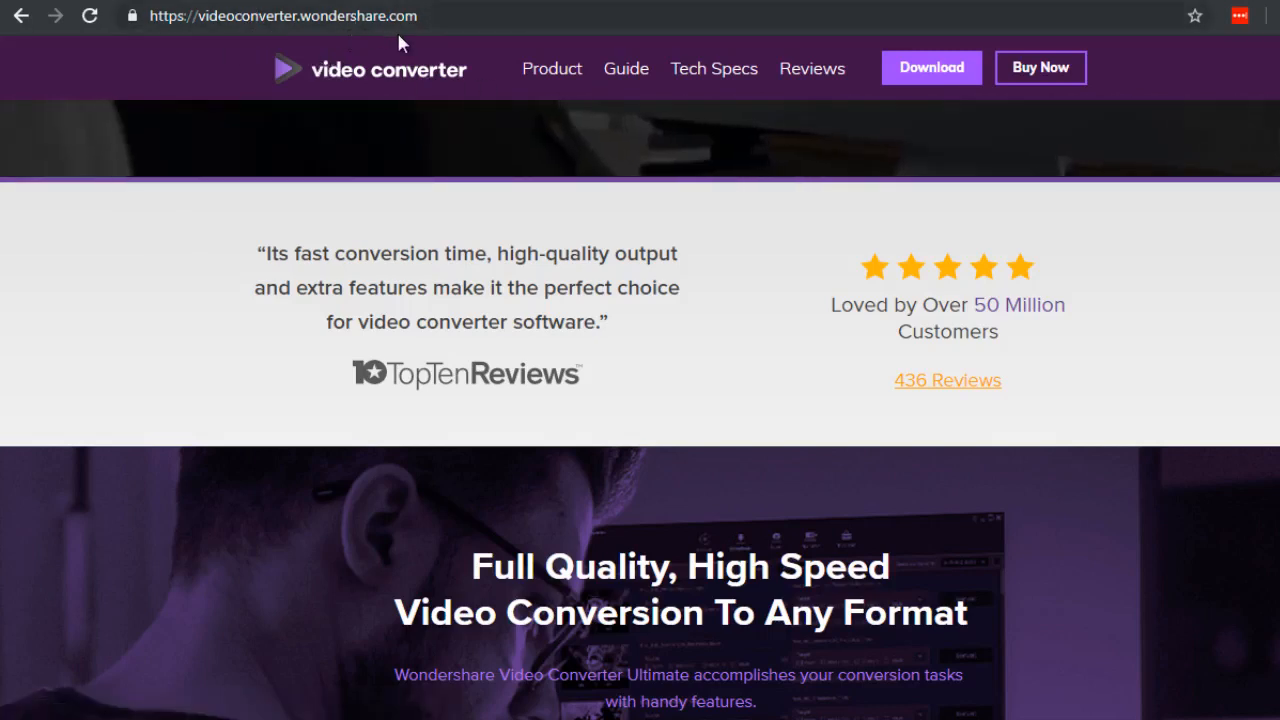
{"action": "mouse_move", "coordinate": [304, 50]}
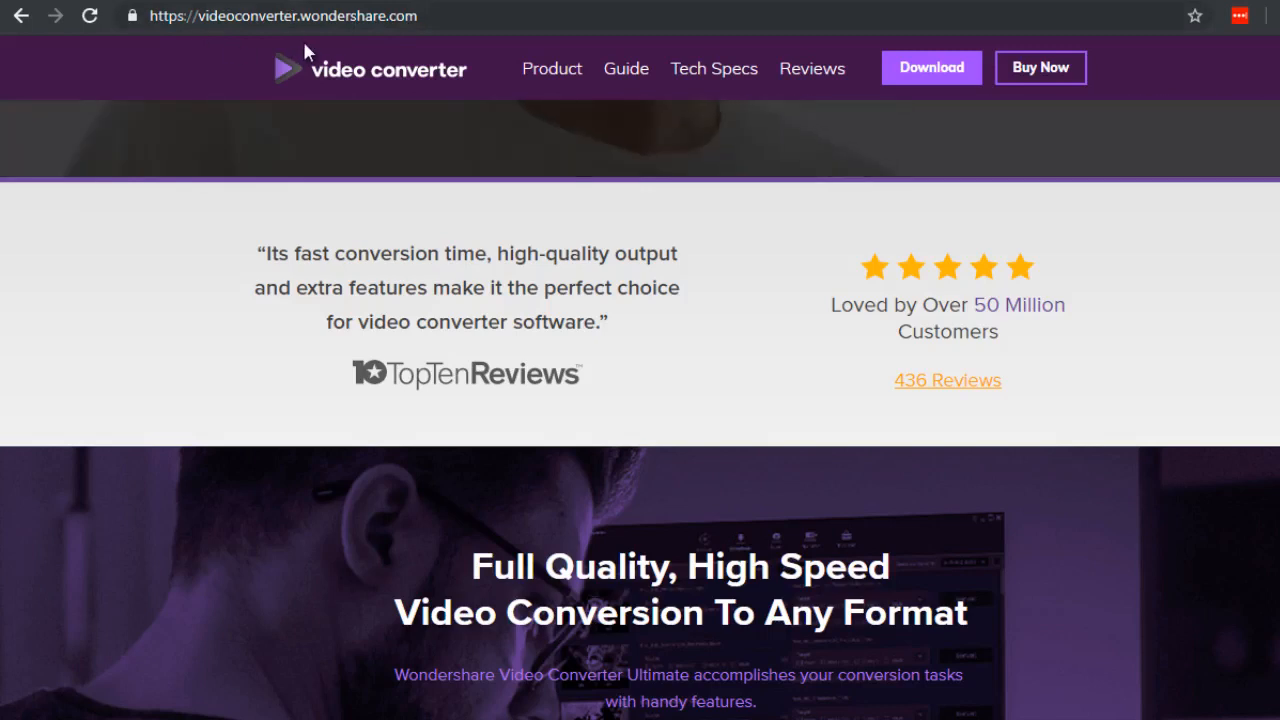
{"action": "mouse_move", "coordinate": [456, 52]}
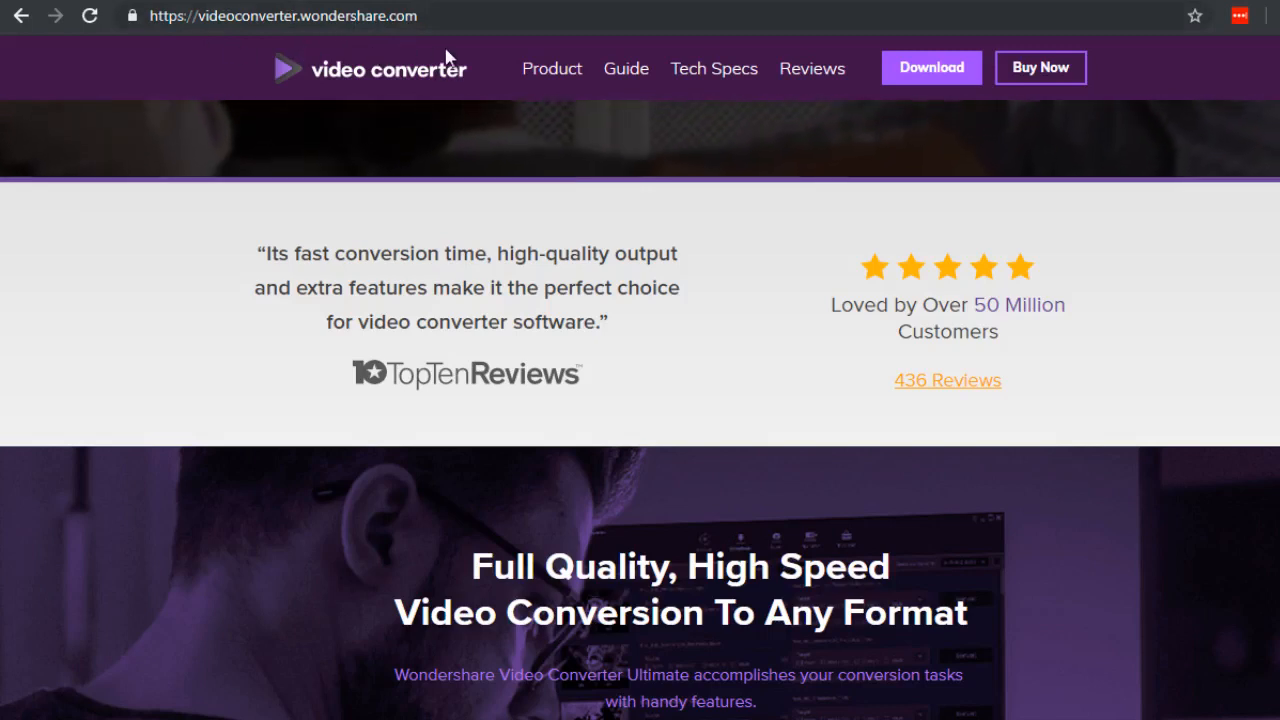
{"action": "left_click", "coordinate": [932, 68]}
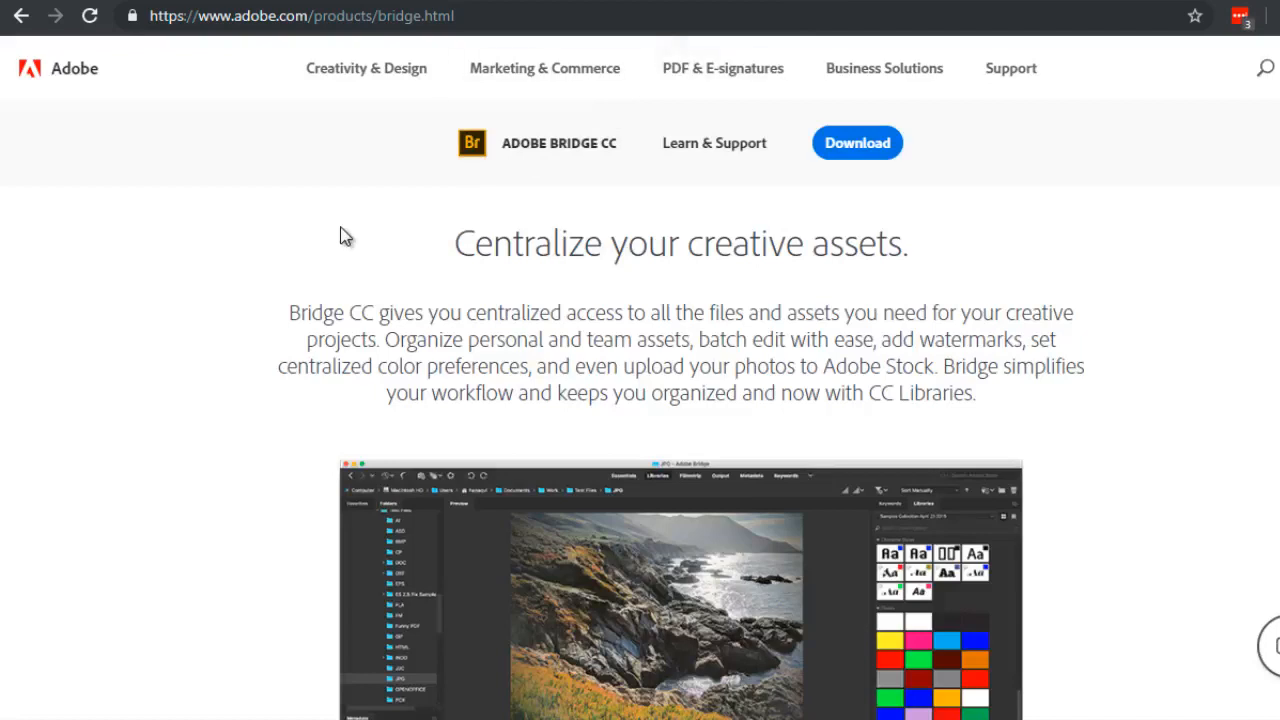
{"action": "mouse_move", "coordinate": [228, 336]}
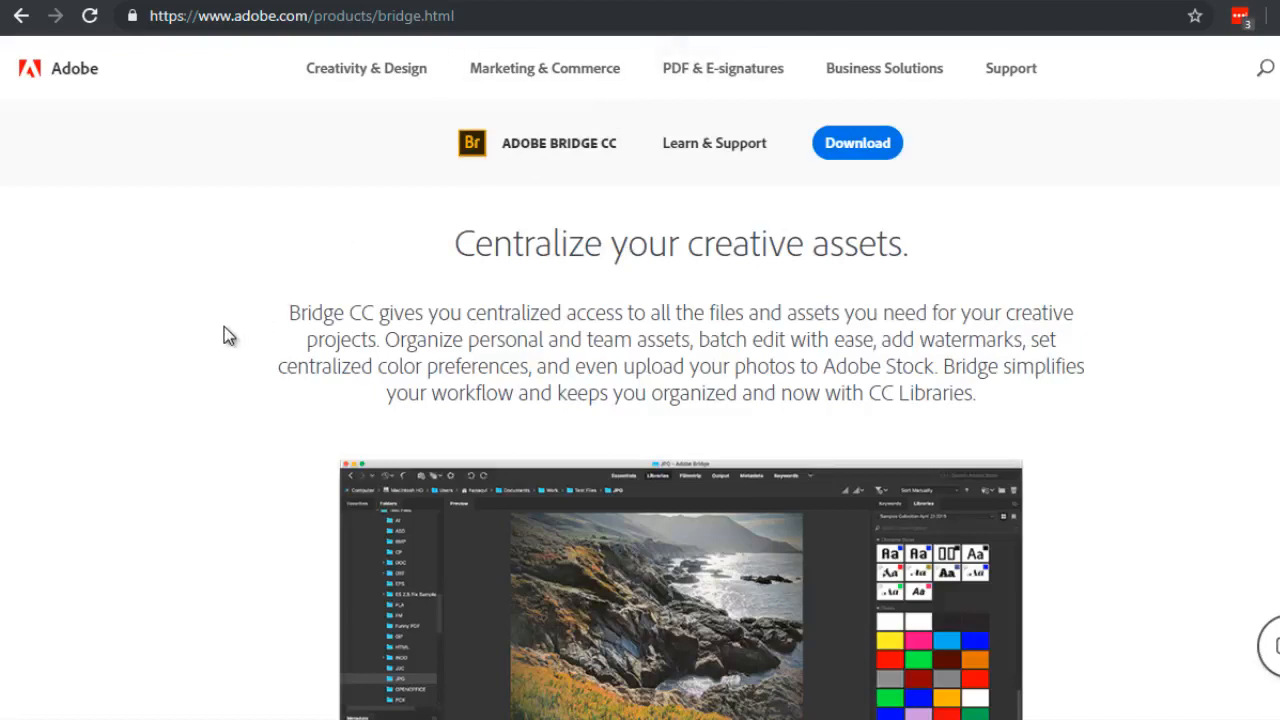
{"action": "mouse_move", "coordinate": [256, 364]}
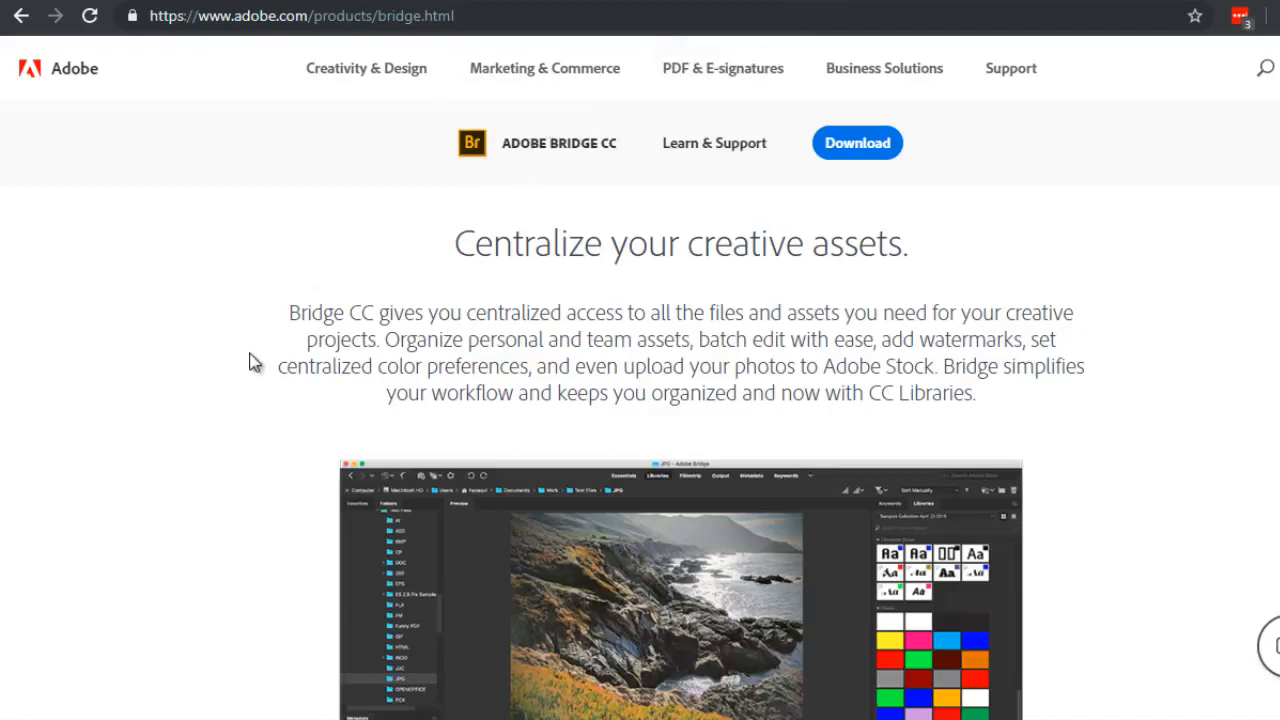
- Scroll the Adobe Bridge CC page to bring the product screenshot into view
{"action": "scroll", "scroll_direction": "down", "scroll_amount": 3}
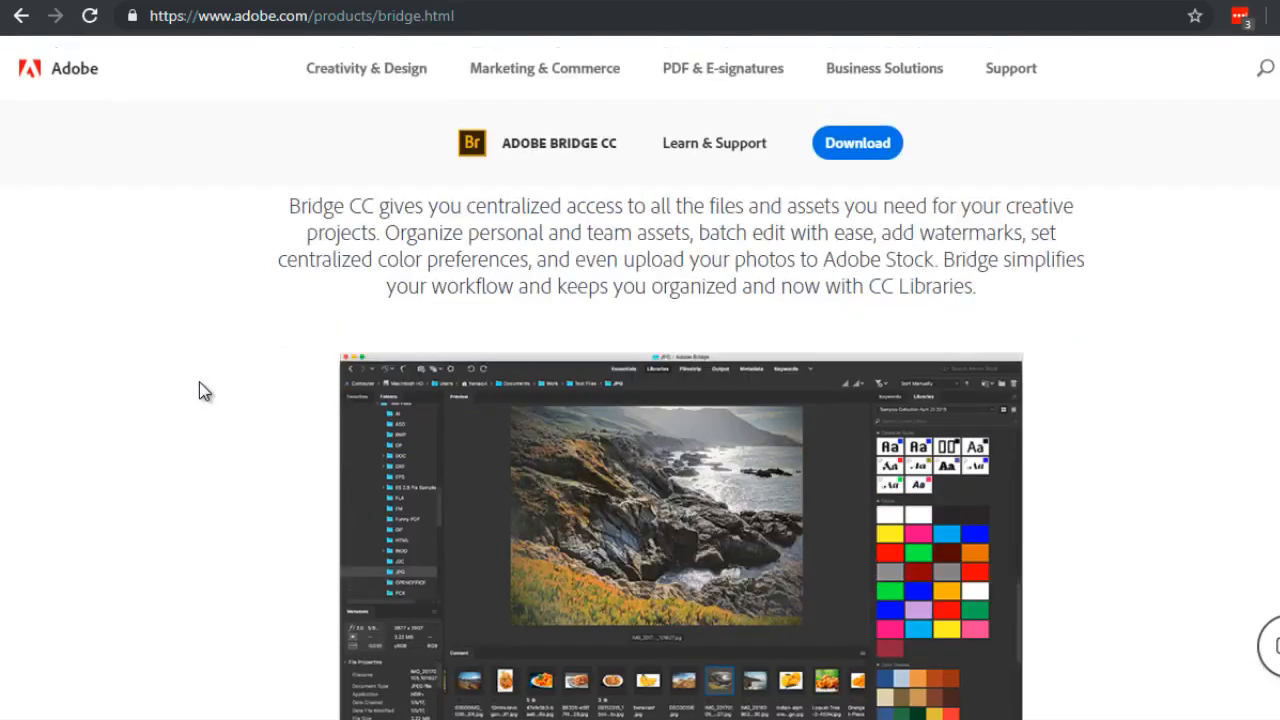
{"action": "mouse_move", "coordinate": [250, 344]}
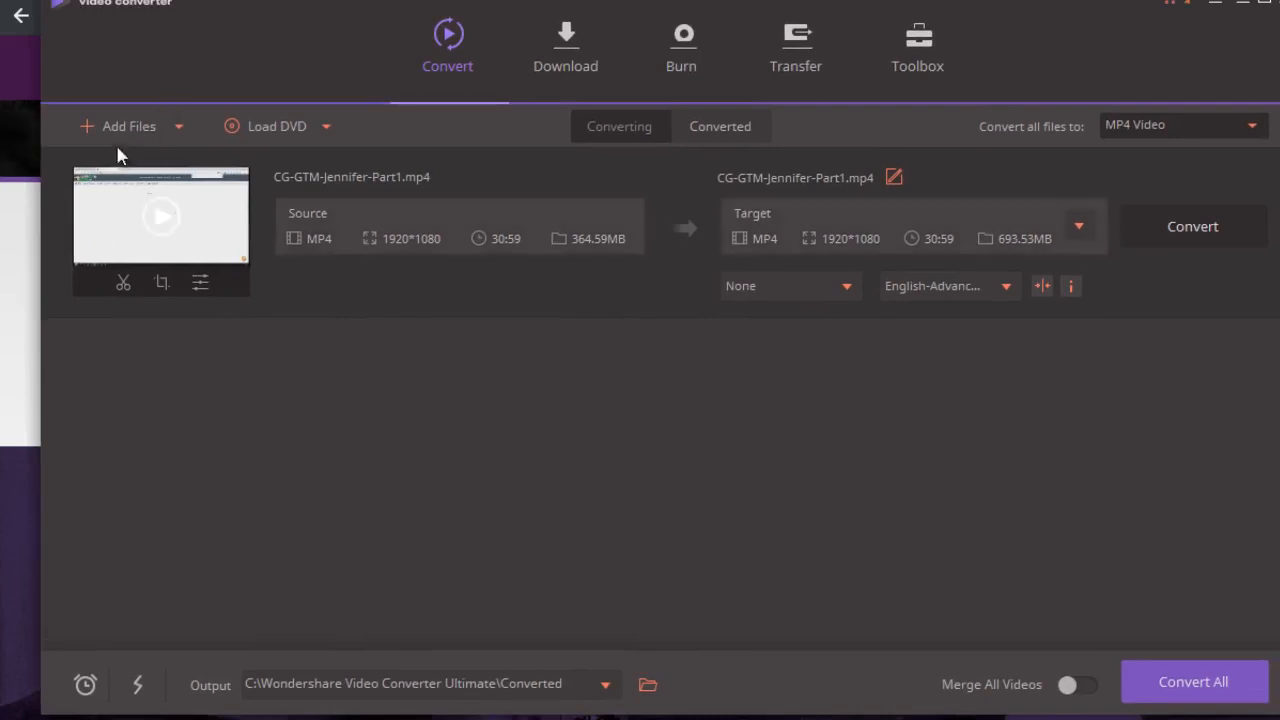
{"action": "mouse_move", "coordinate": [362, 308]}
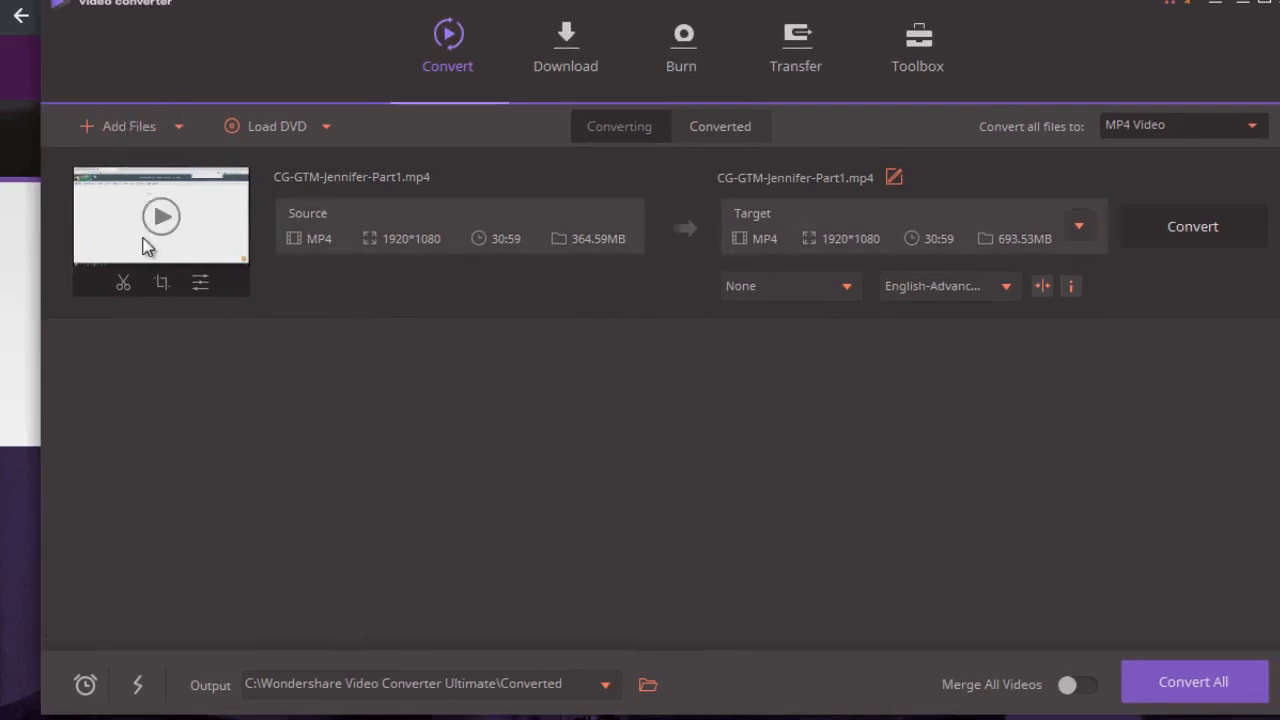
{"action": "mouse_move", "coordinate": [390, 212]}
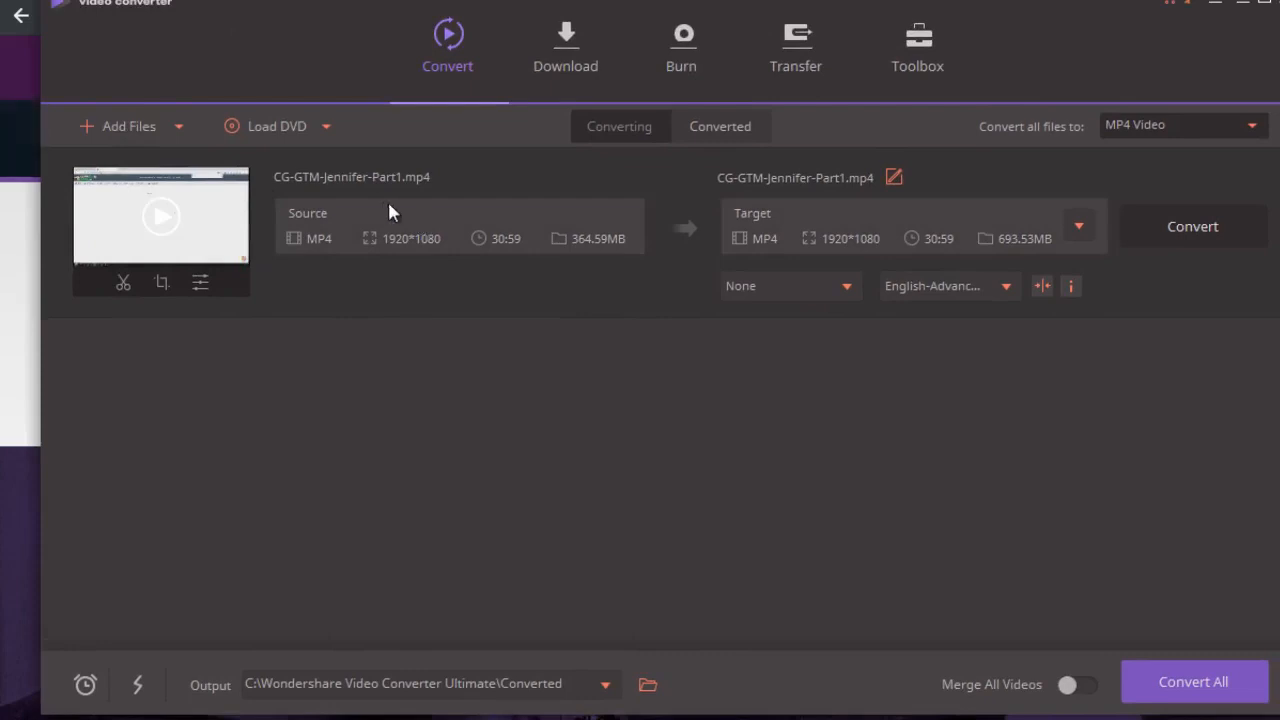
{"action": "mouse_move", "coordinate": [828, 348]}
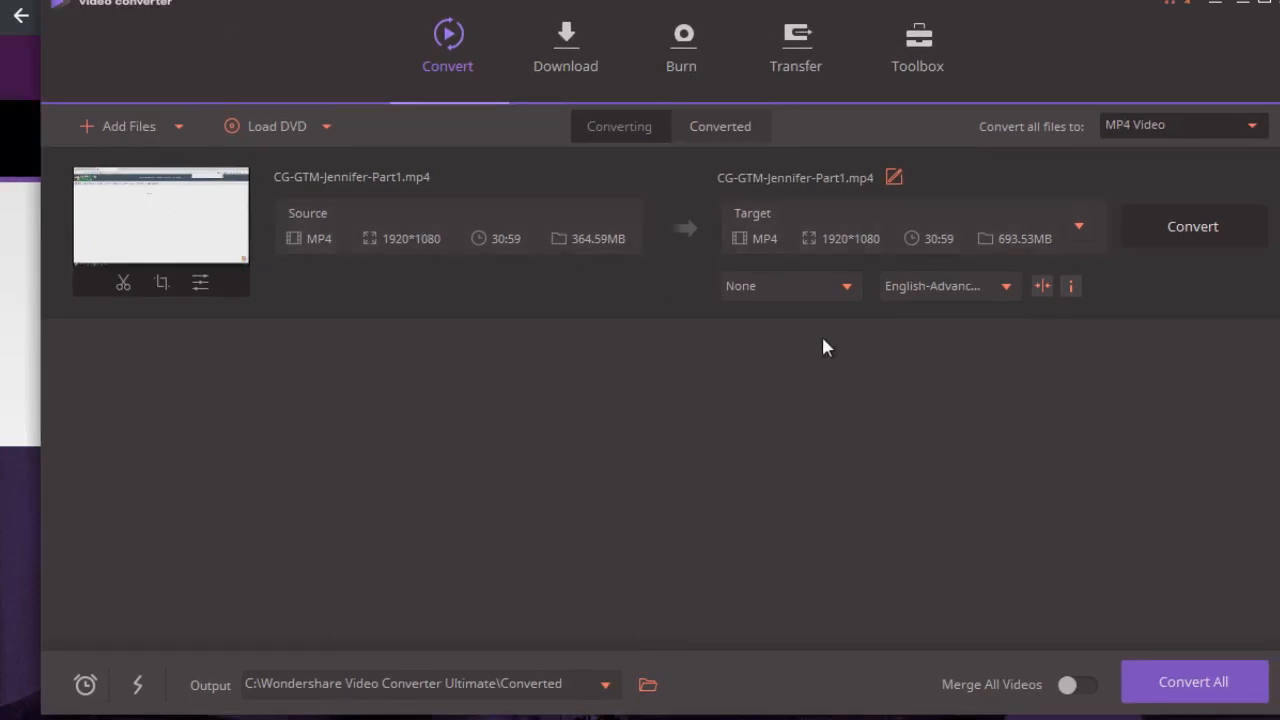
{"action": "mouse_move", "coordinate": [1064, 348]}
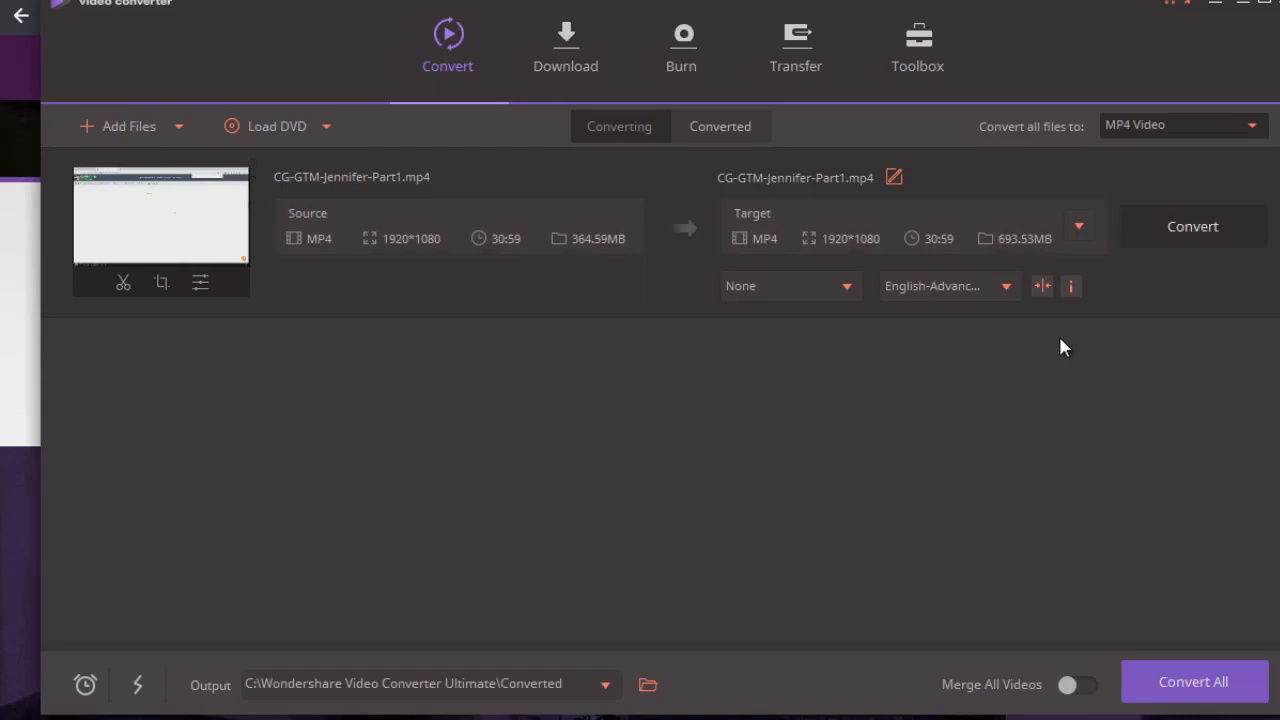
{"action": "mouse_move", "coordinate": [1084, 328]}
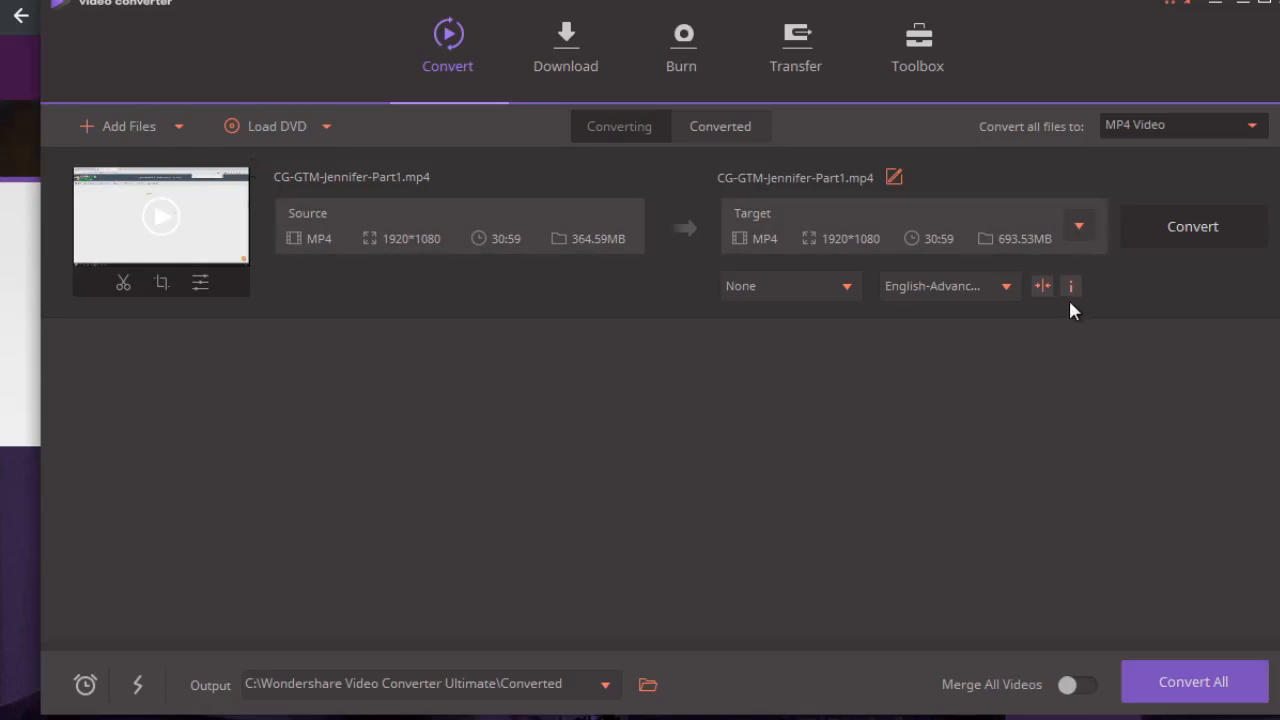
{"action": "left_click", "coordinate": [1072, 286]}
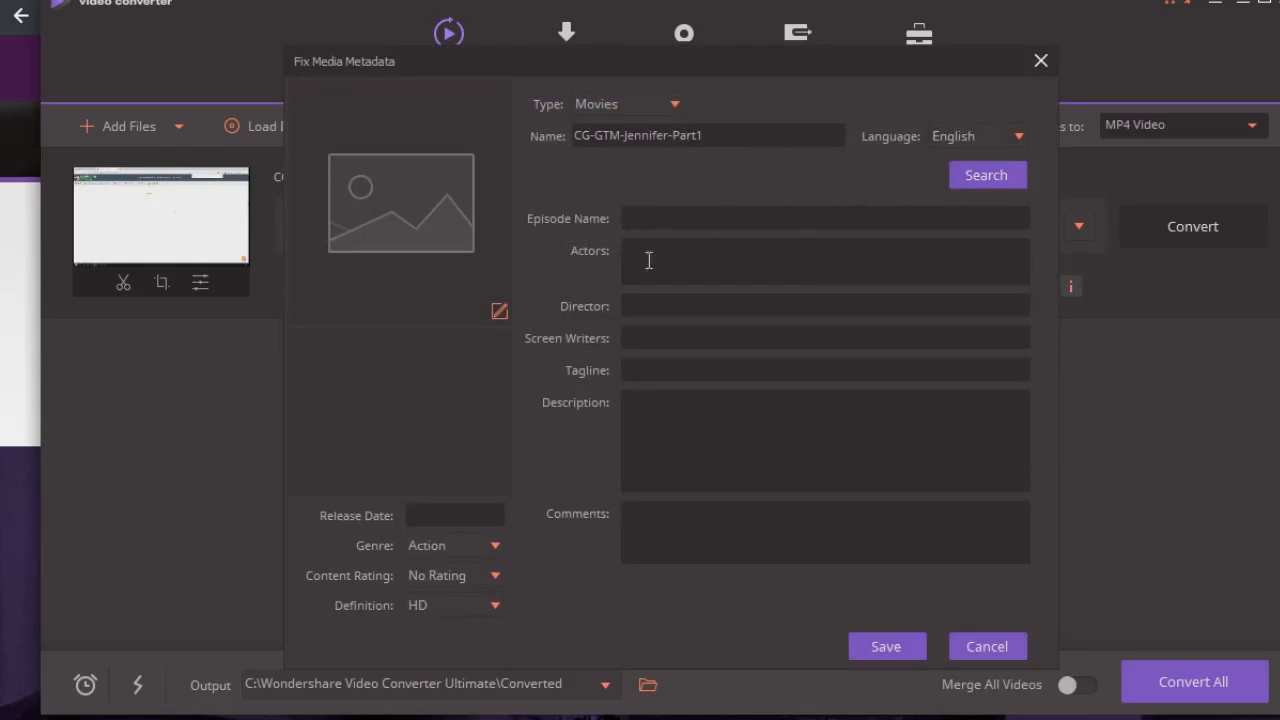
{"action": "mouse_move", "coordinate": [662, 336]}
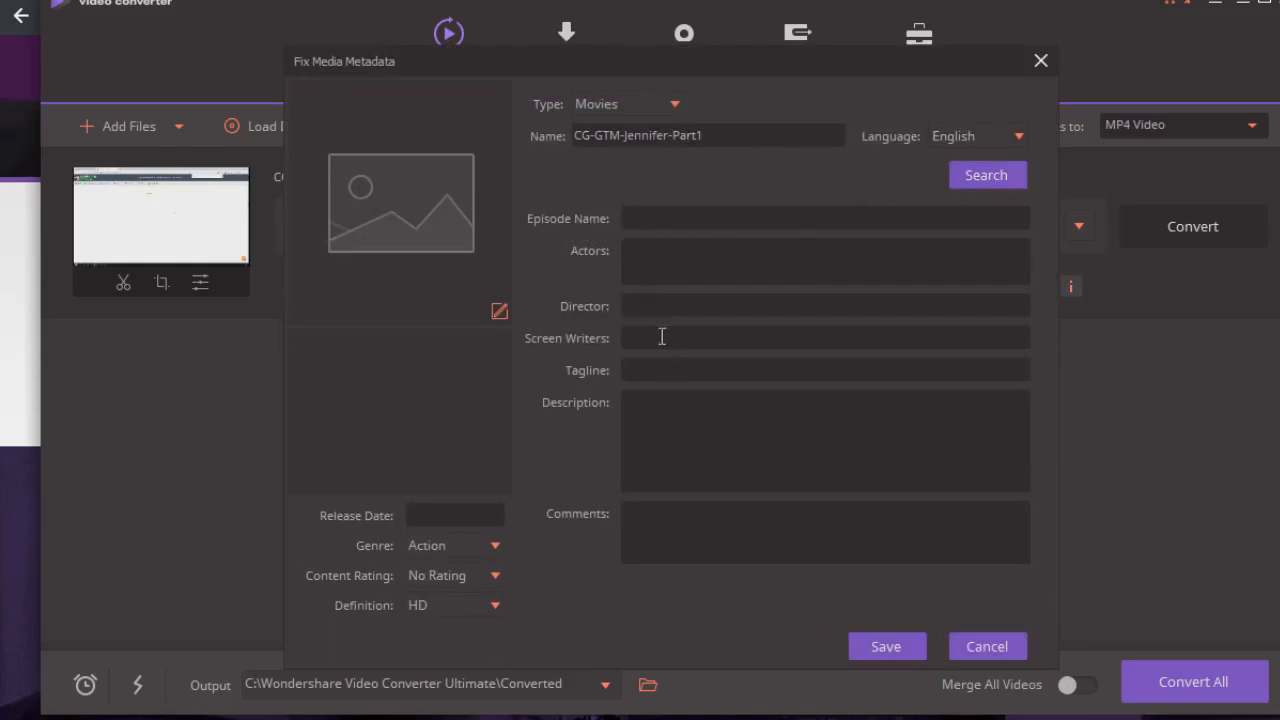
{"action": "mouse_move", "coordinate": [692, 488]}
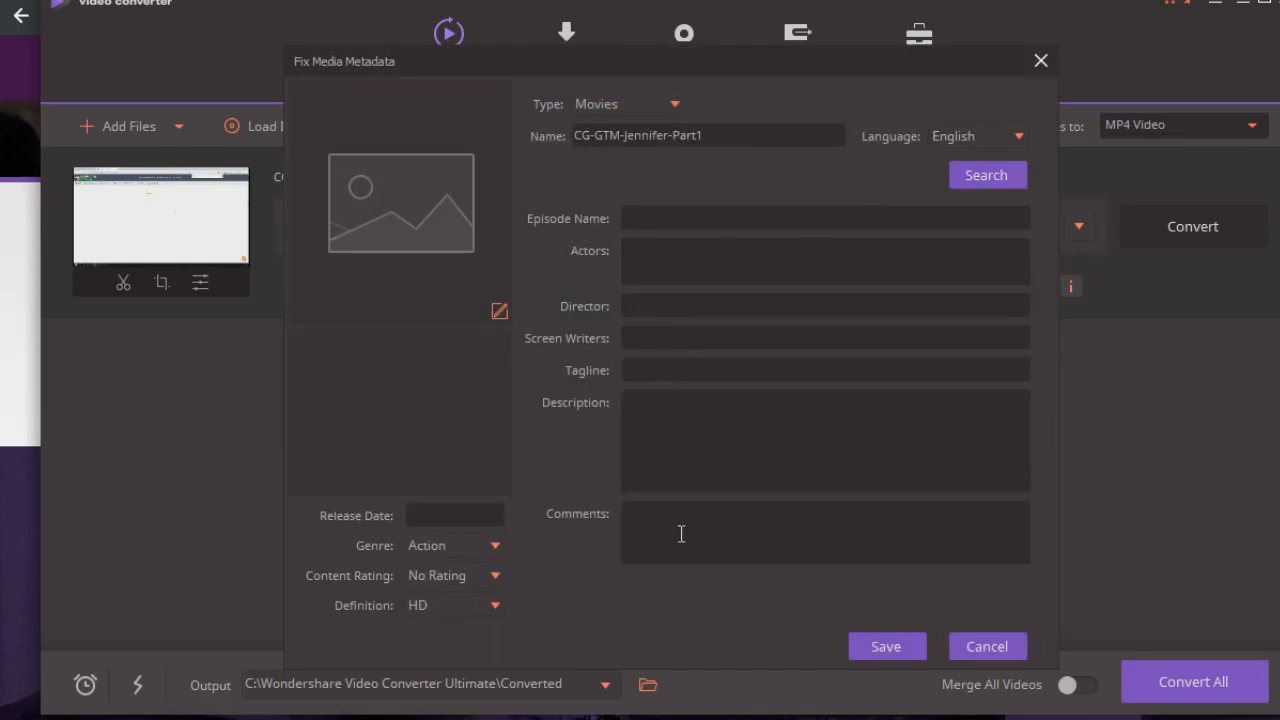
{"action": "mouse_move", "coordinate": [672, 242]}
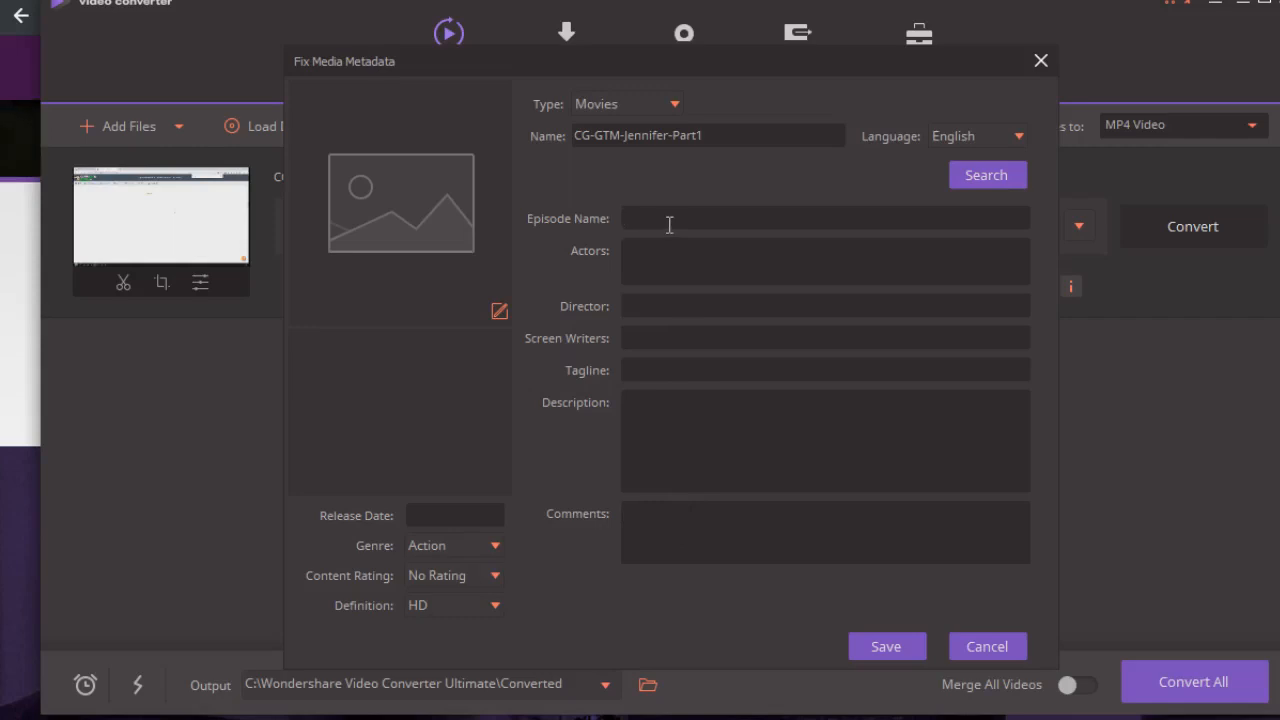
{"action": "mouse_move", "coordinate": [654, 322]}
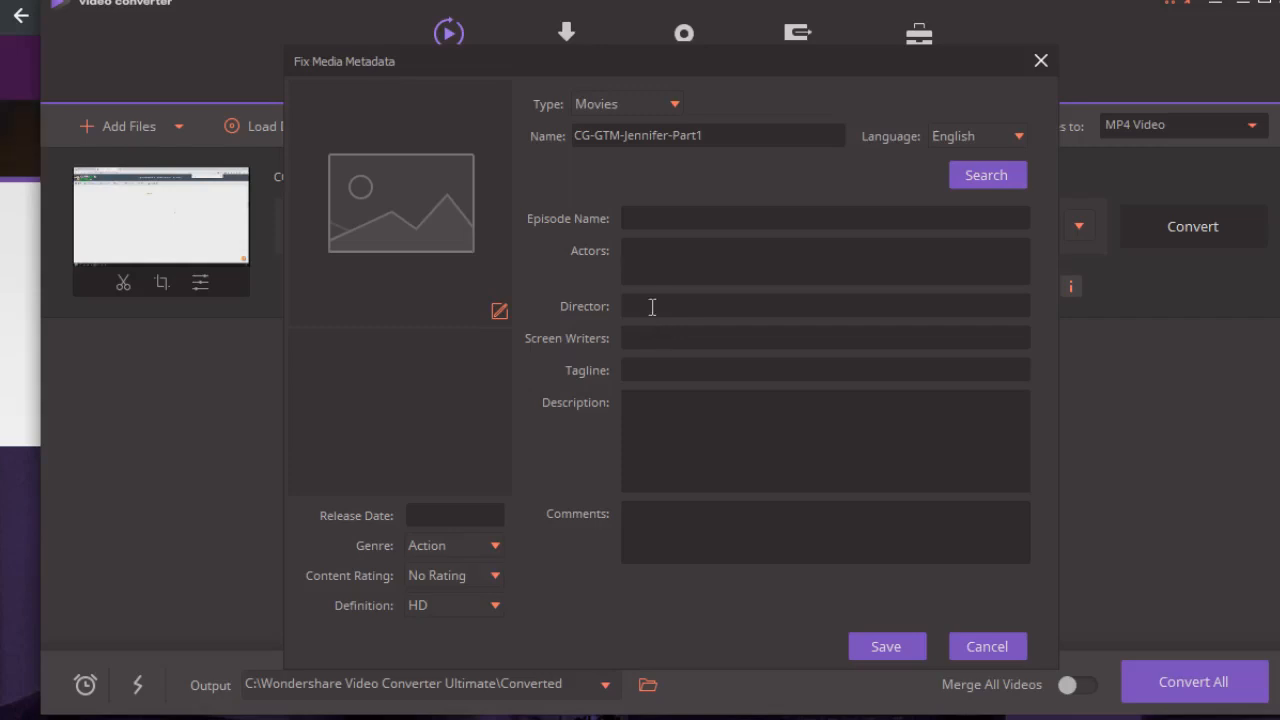
{"action": "left_click", "coordinate": [824, 338]}
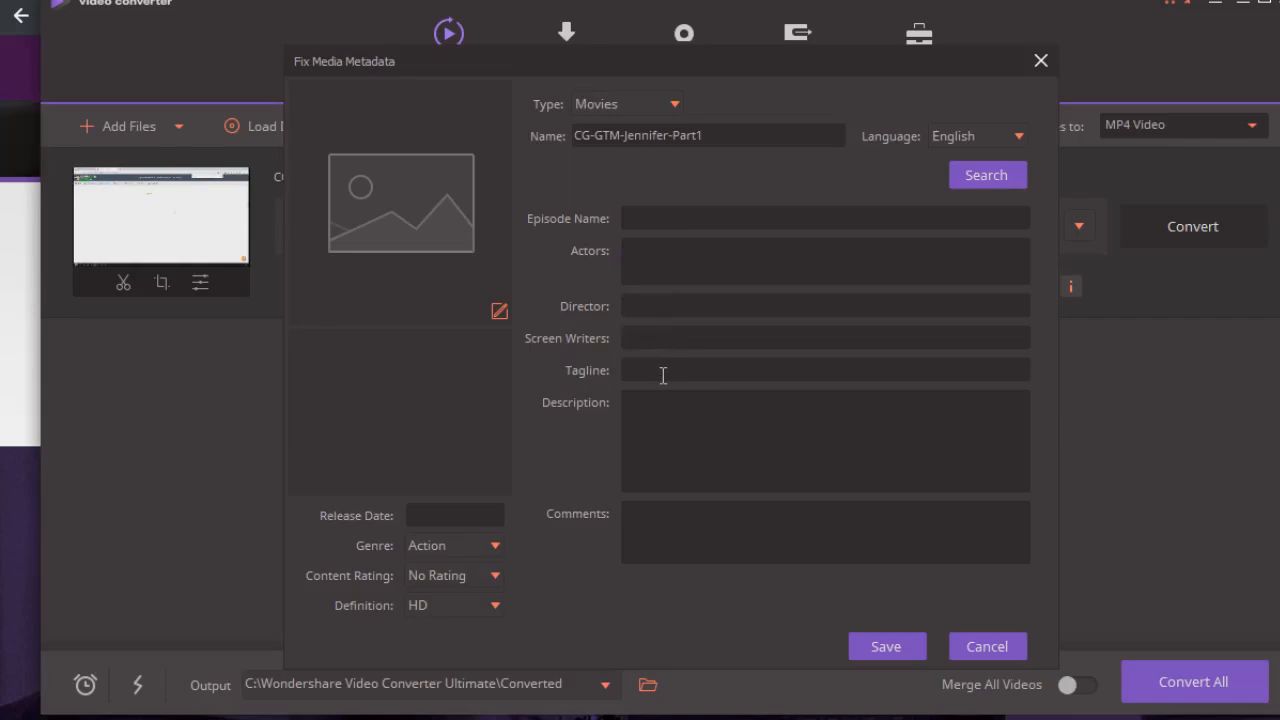
{"action": "mouse_move", "coordinate": [664, 380]}
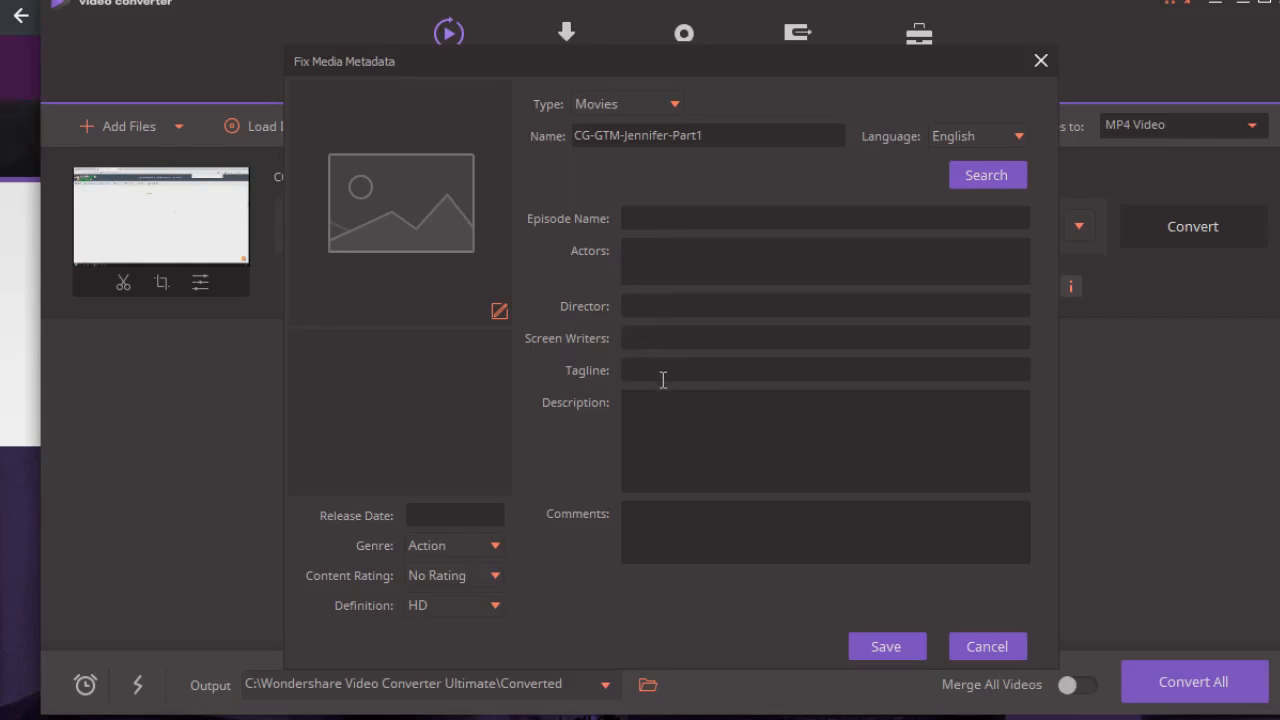
{"action": "mouse_move", "coordinate": [668, 430]}
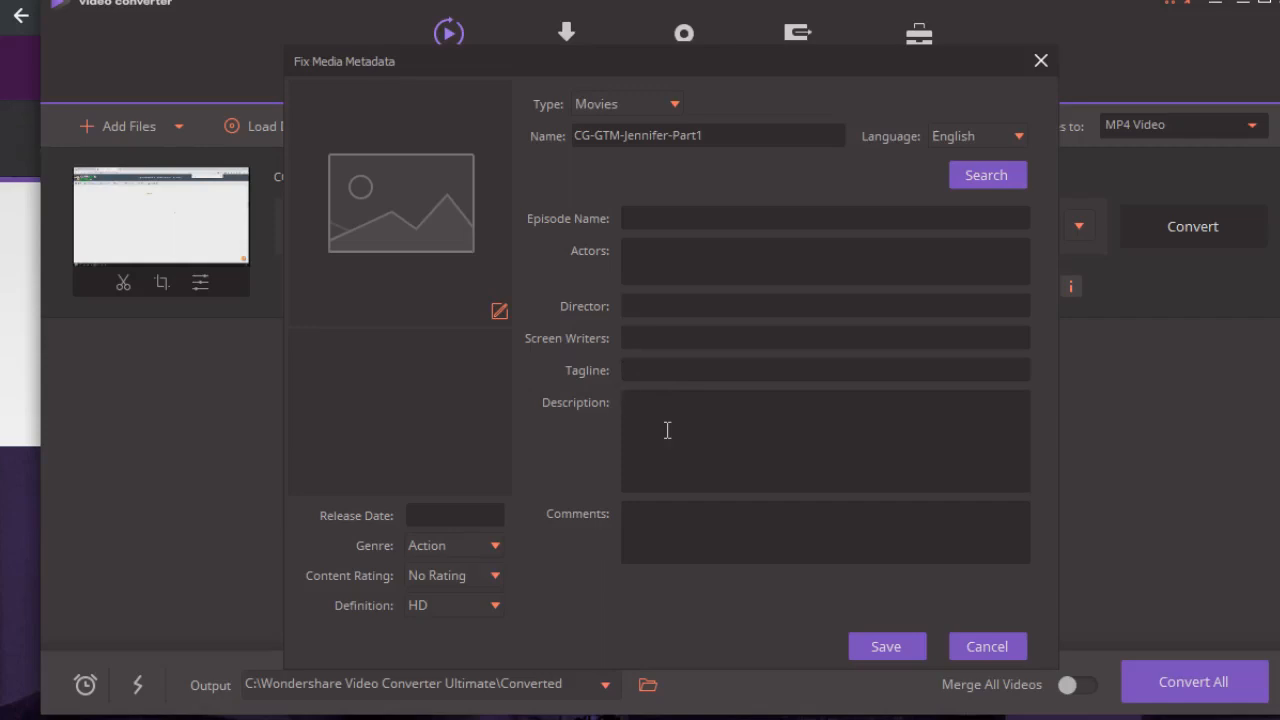
{"action": "mouse_move", "coordinate": [696, 362]}
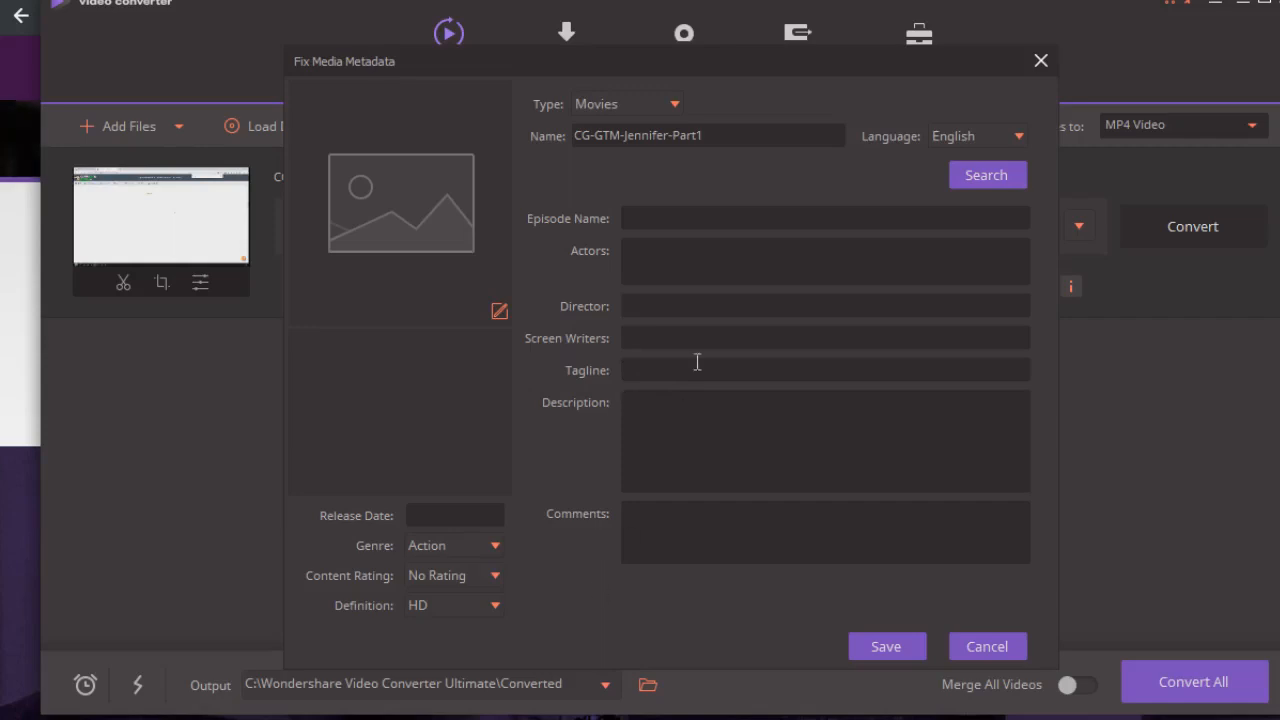
{"action": "mouse_move", "coordinate": [680, 396]}
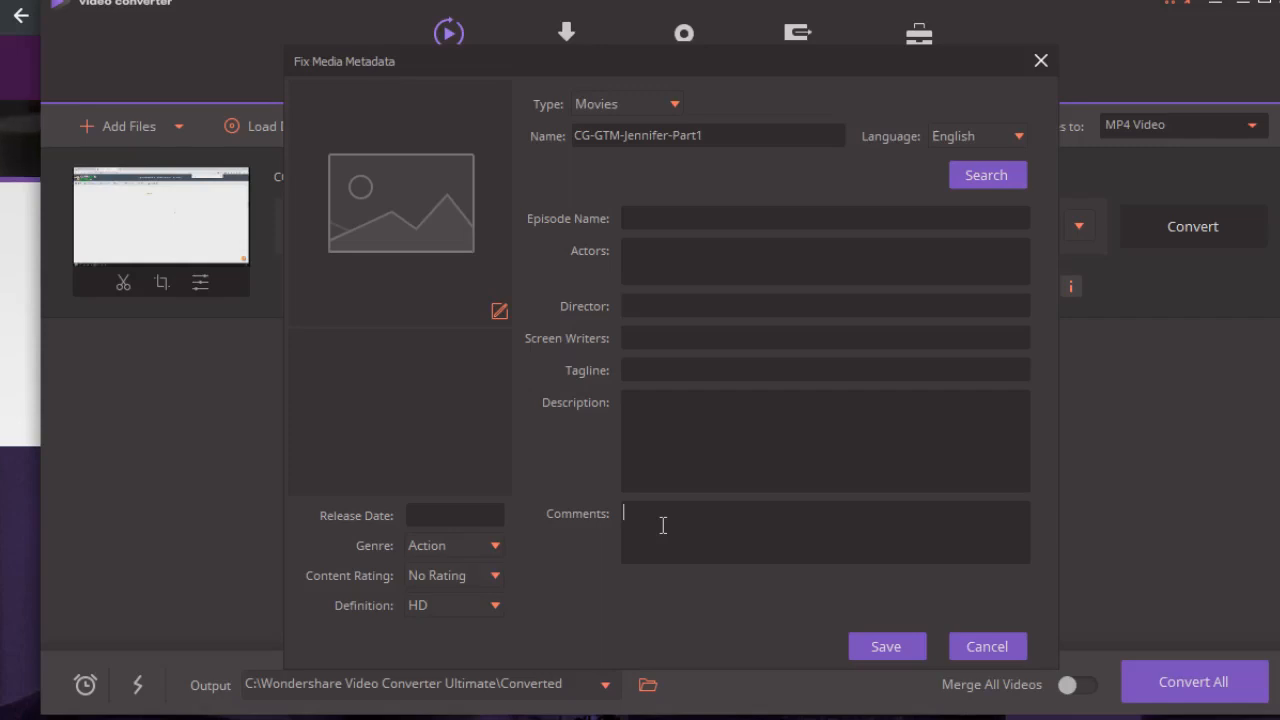
{"action": "mouse_move", "coordinate": [902, 668]}
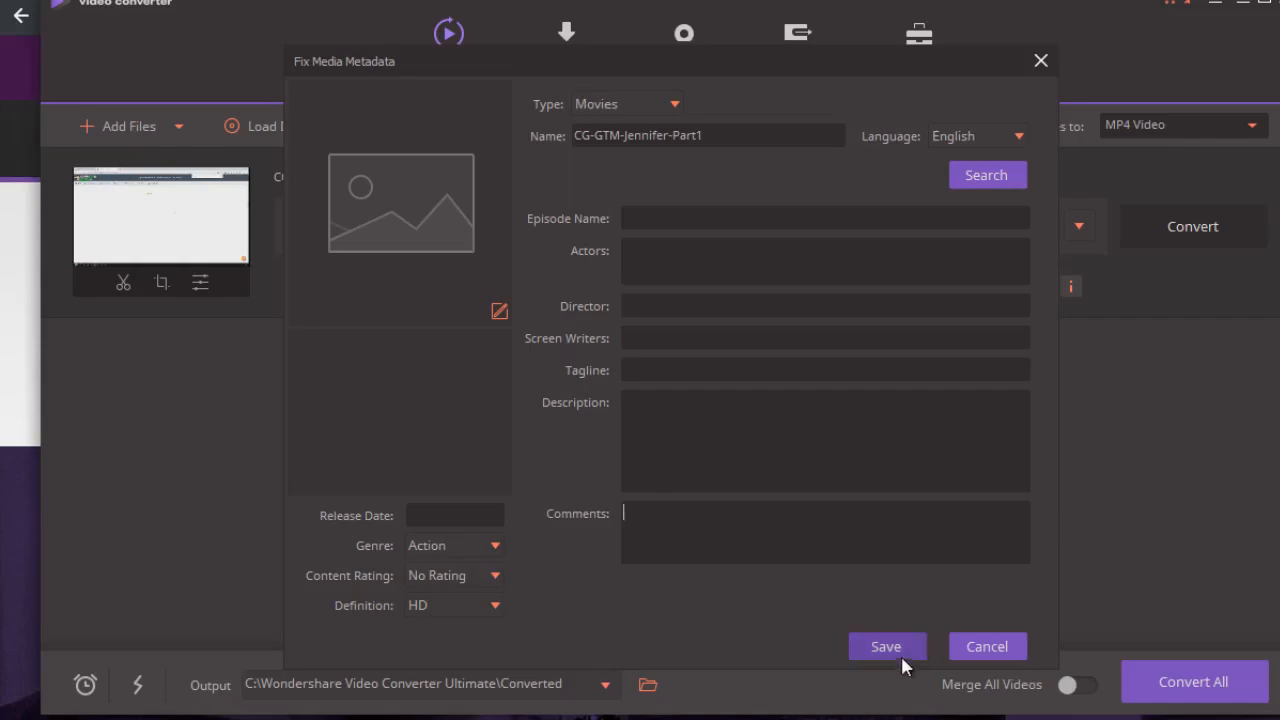
{"action": "mouse_move", "coordinate": [1172, 640]}
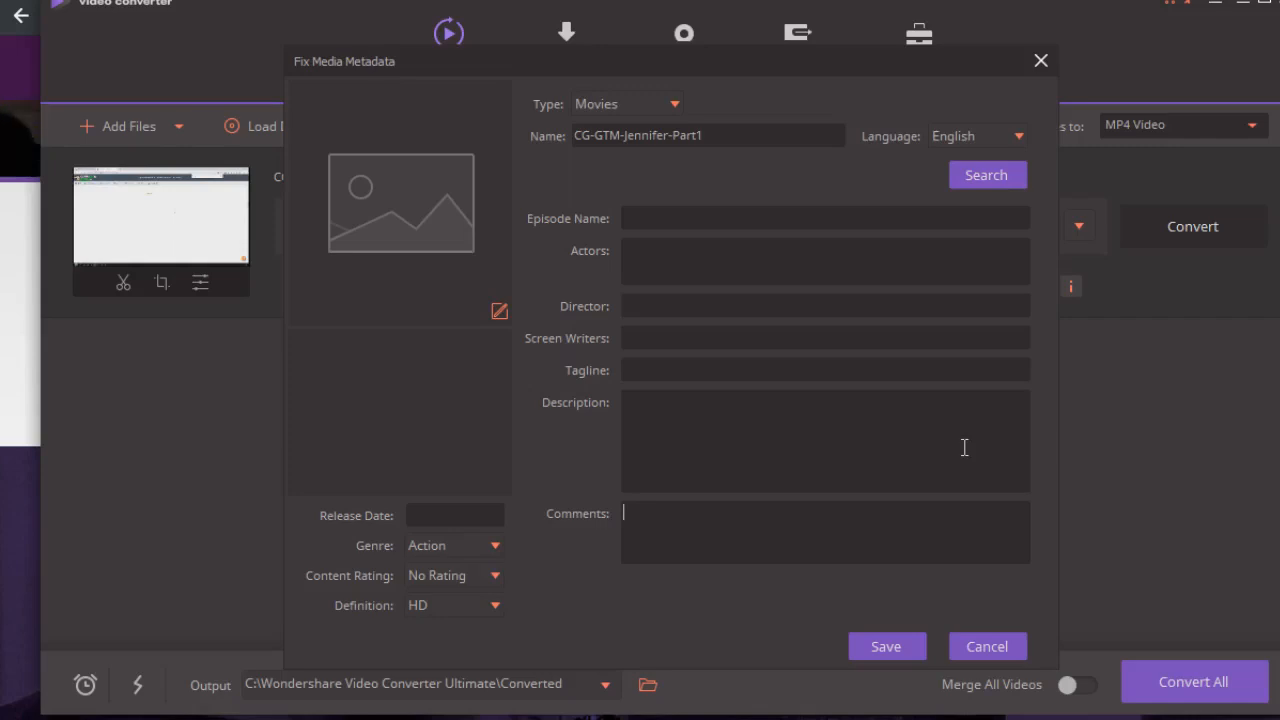
{"action": "left_click", "coordinate": [1040, 60]}
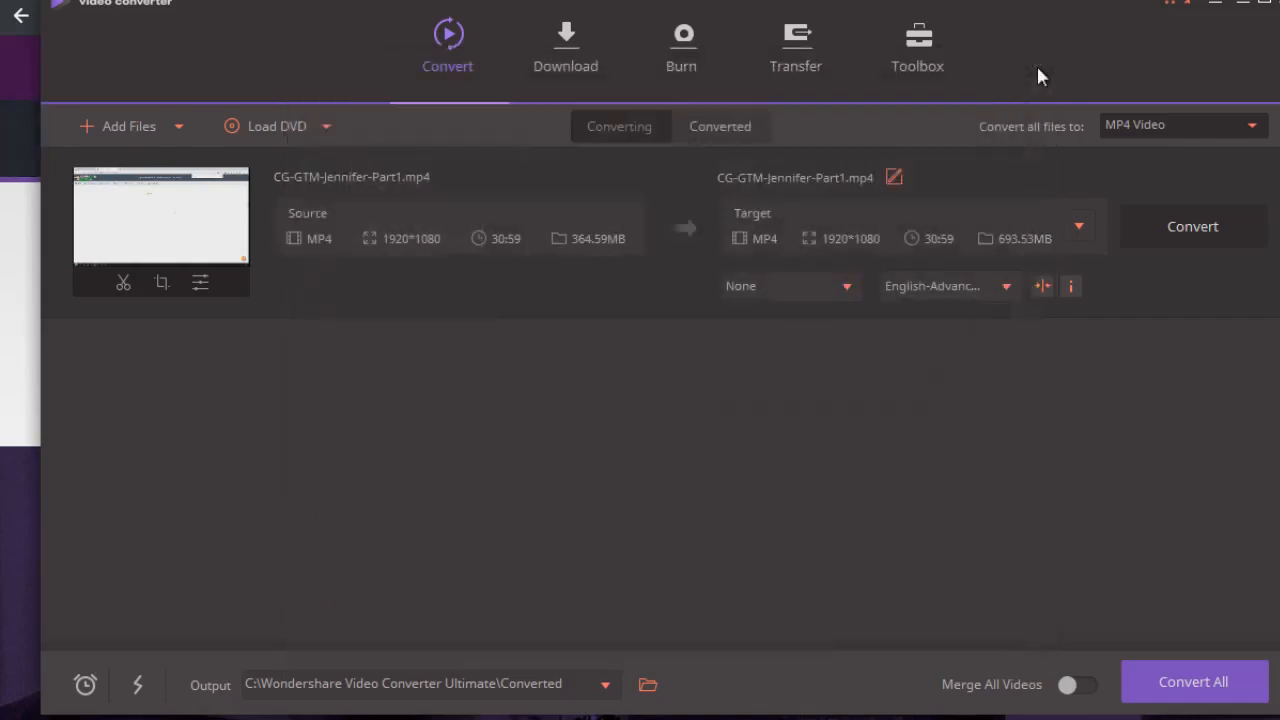
{"action": "mouse_move", "coordinate": [602, 386]}
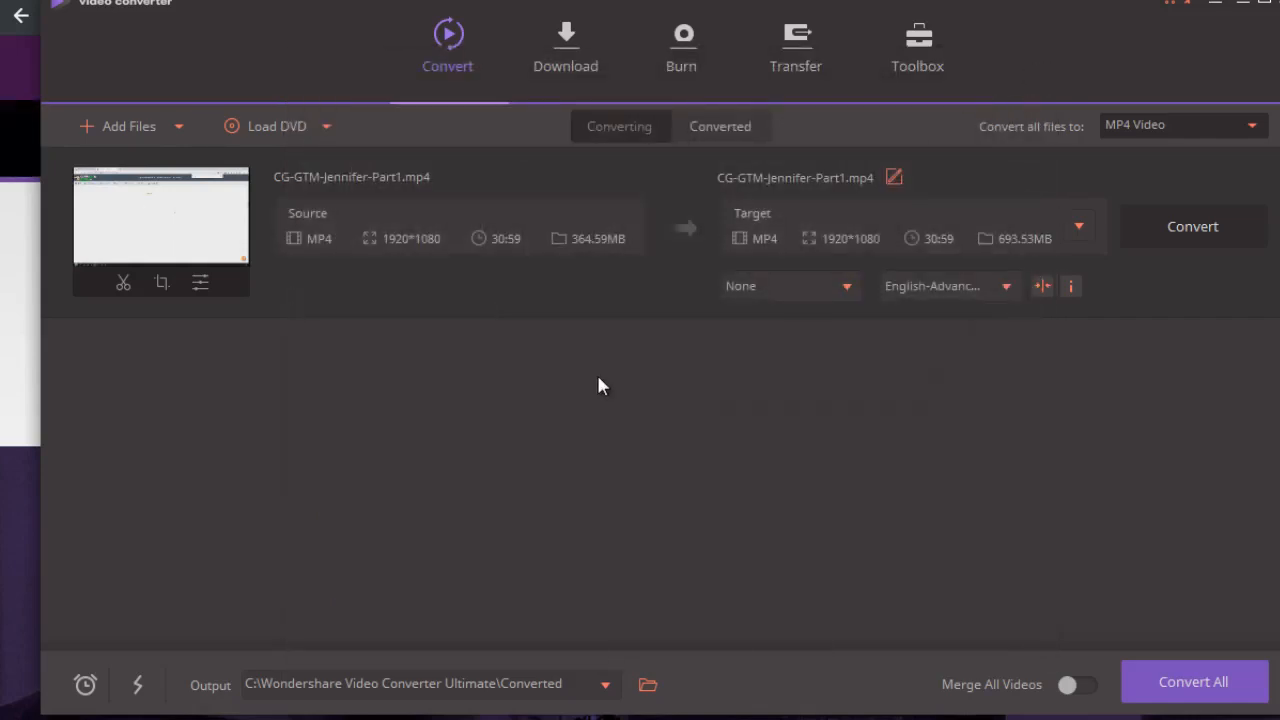